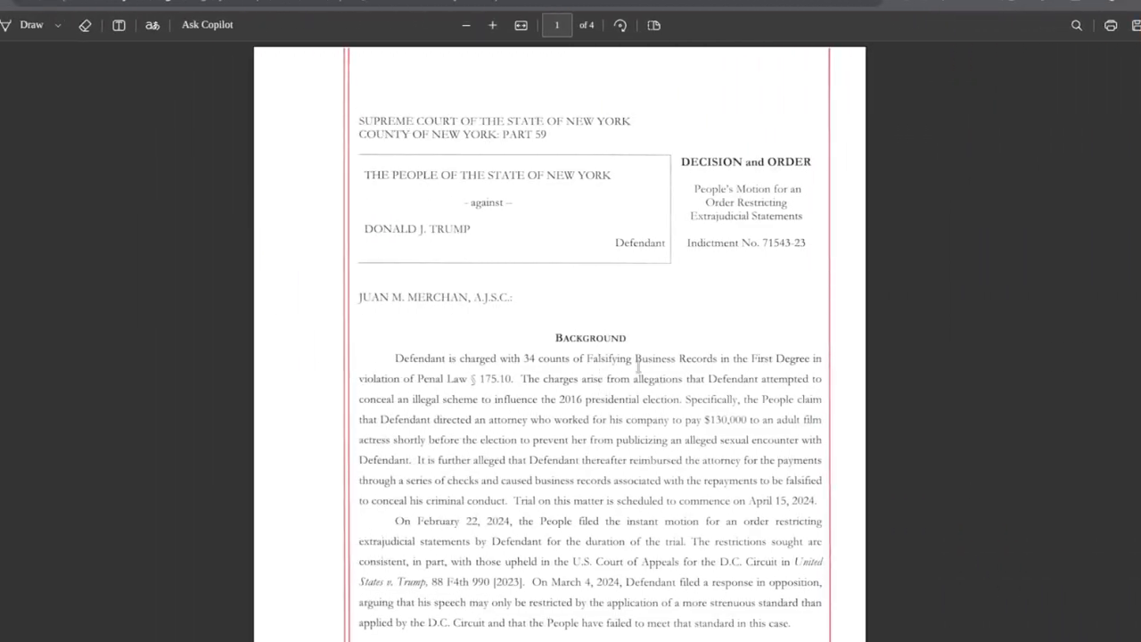
mouse_move(474, 168)
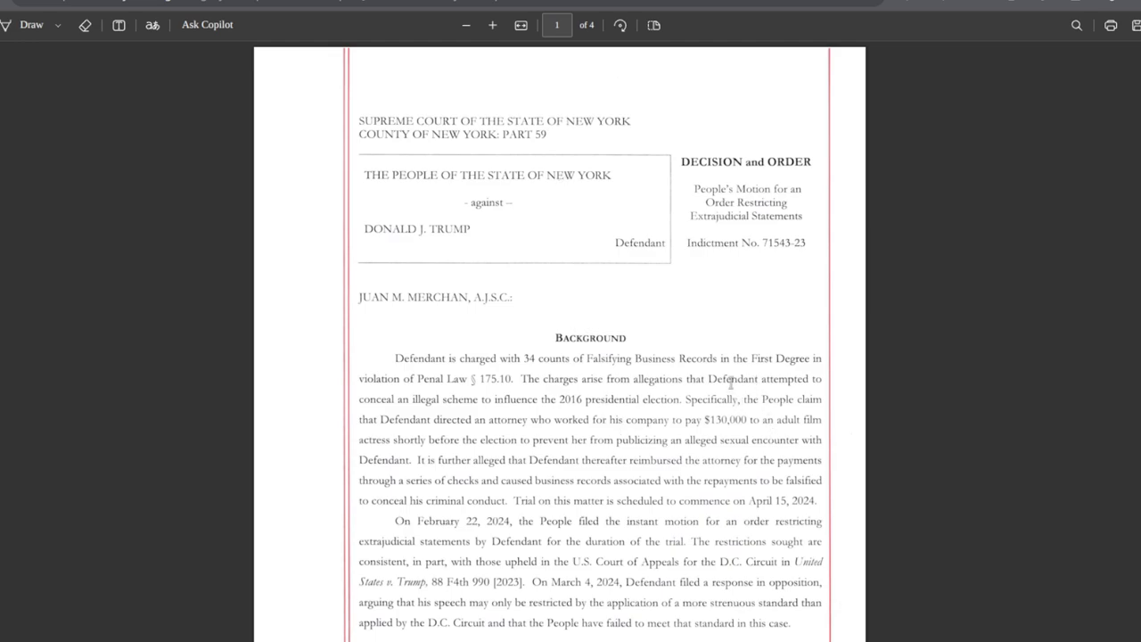
scroll("down", 3)
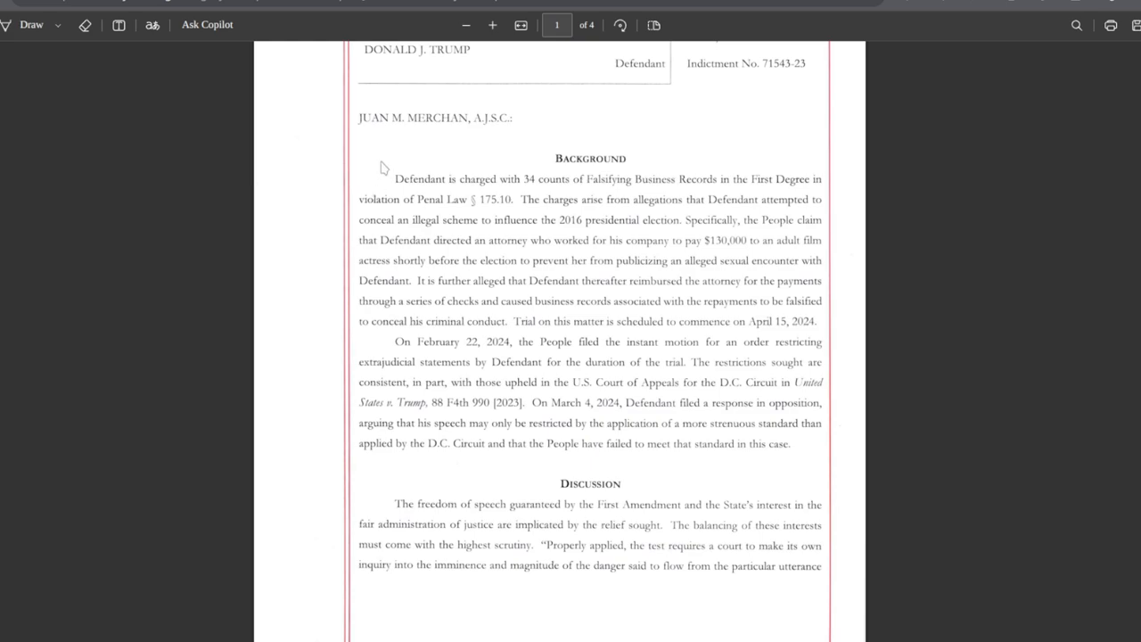
mouse_move(437, 151)
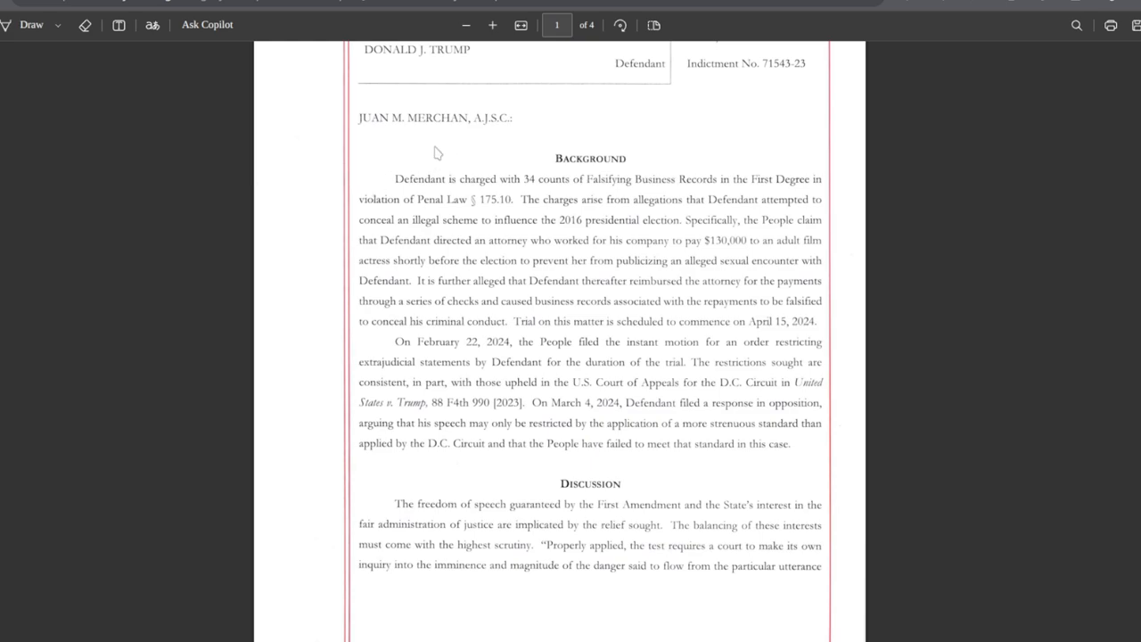
mouse_move(498, 311)
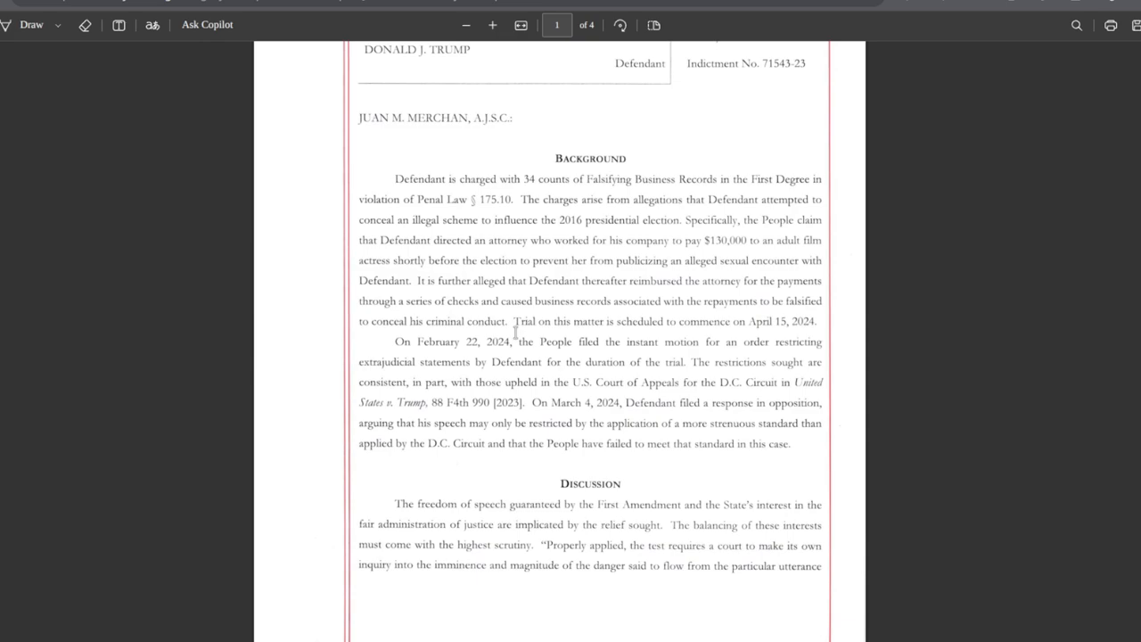
mouse_move(515, 339)
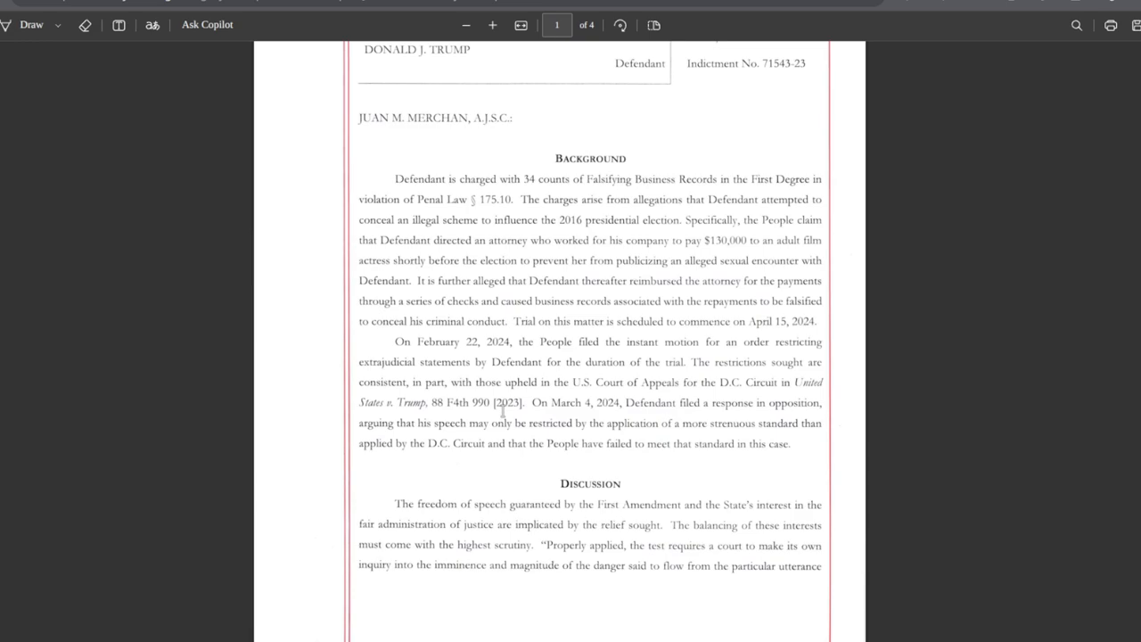
mouse_move(482, 462)
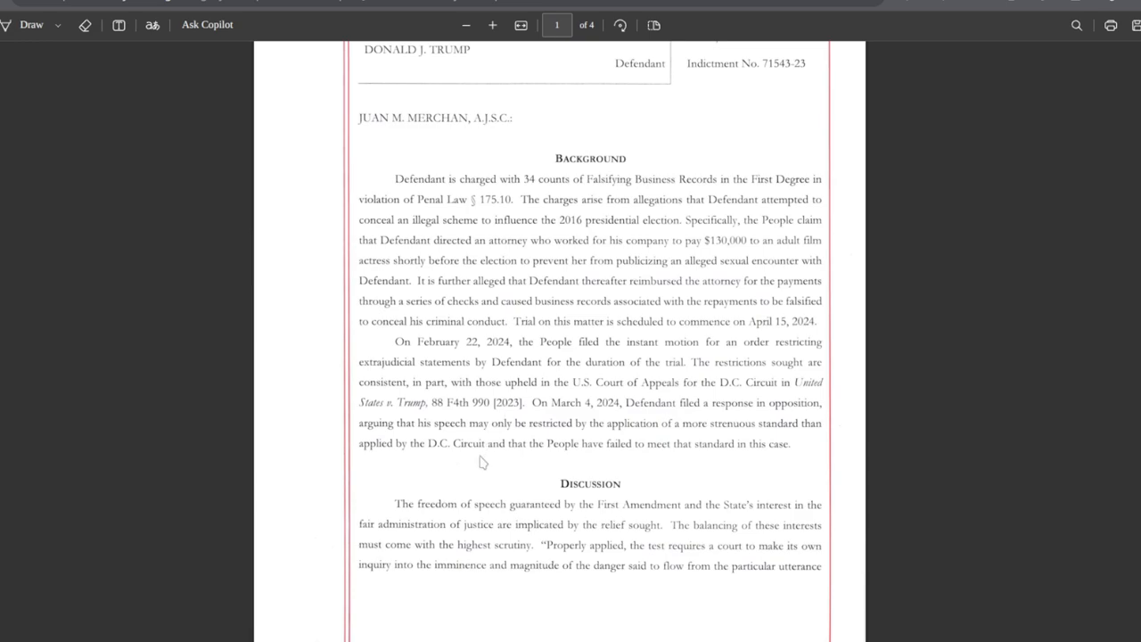
mouse_move(482, 472)
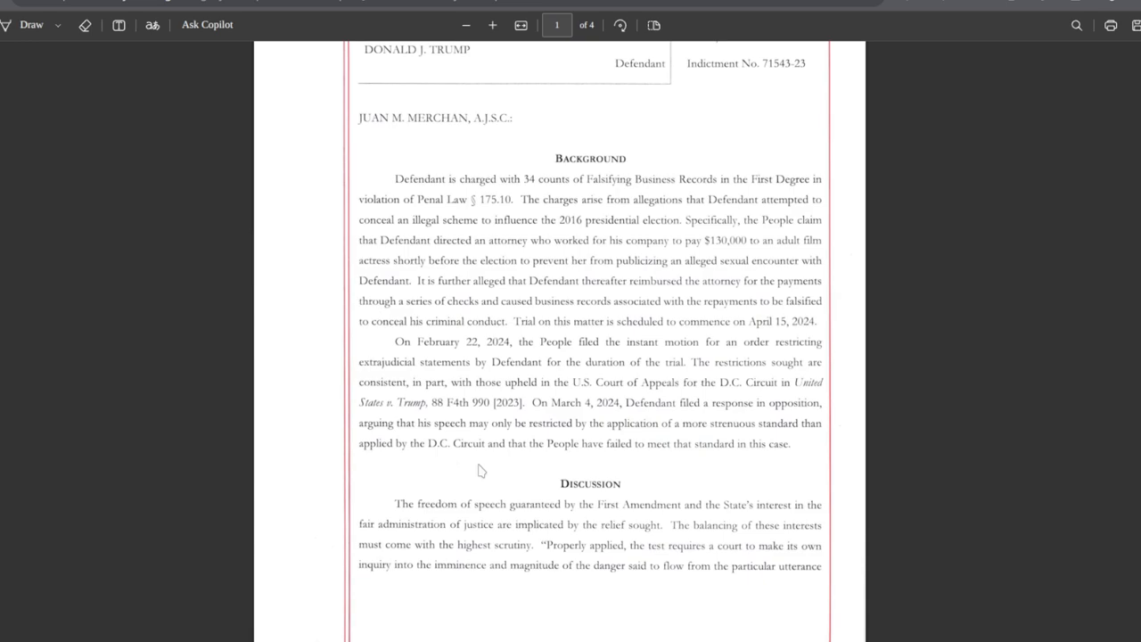
mouse_move(478, 472)
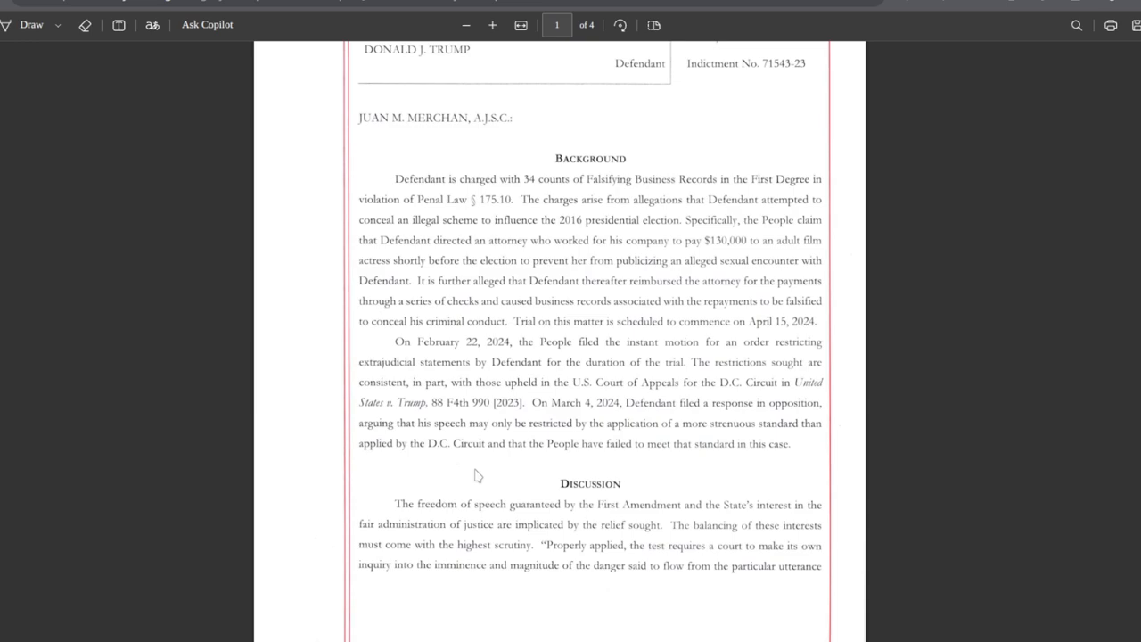
mouse_move(494, 390)
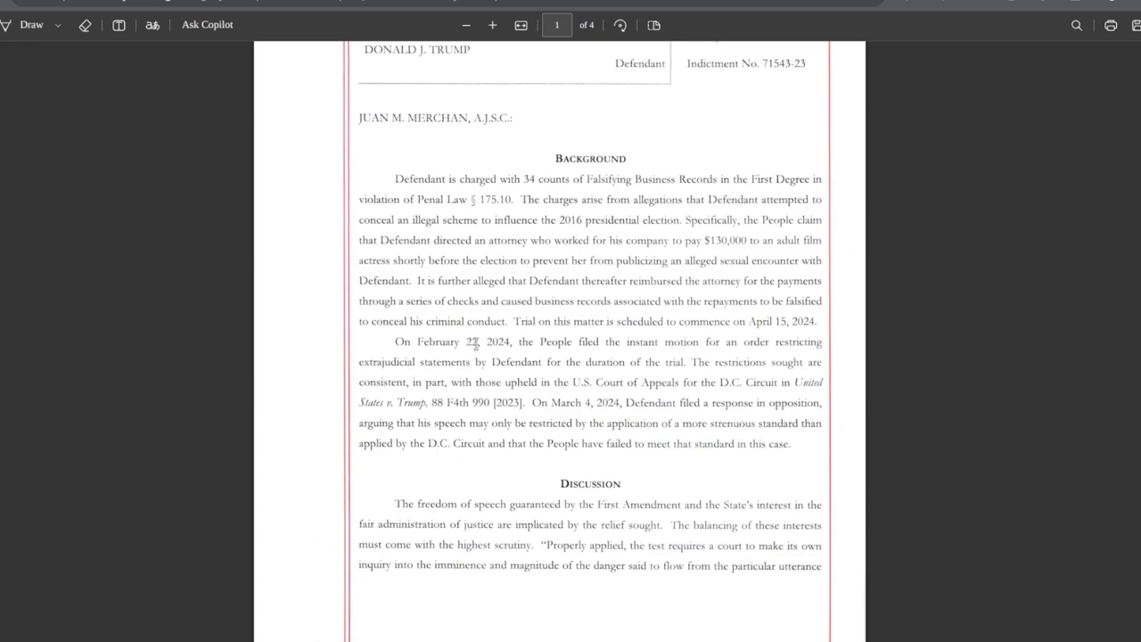
scroll("down", 3)
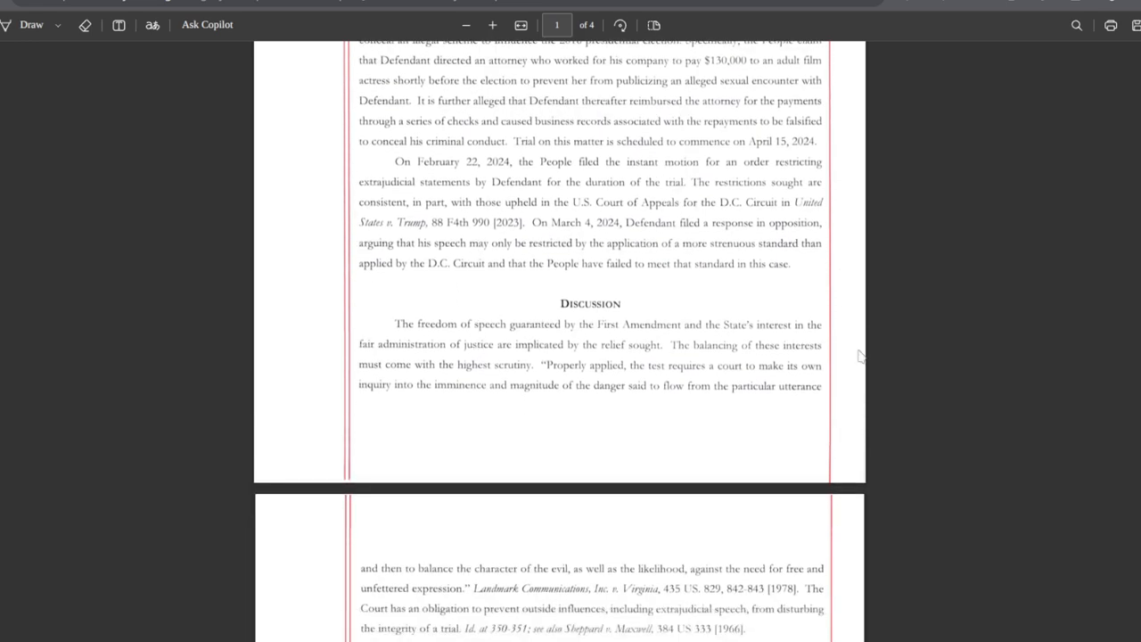
mouse_move(693, 305)
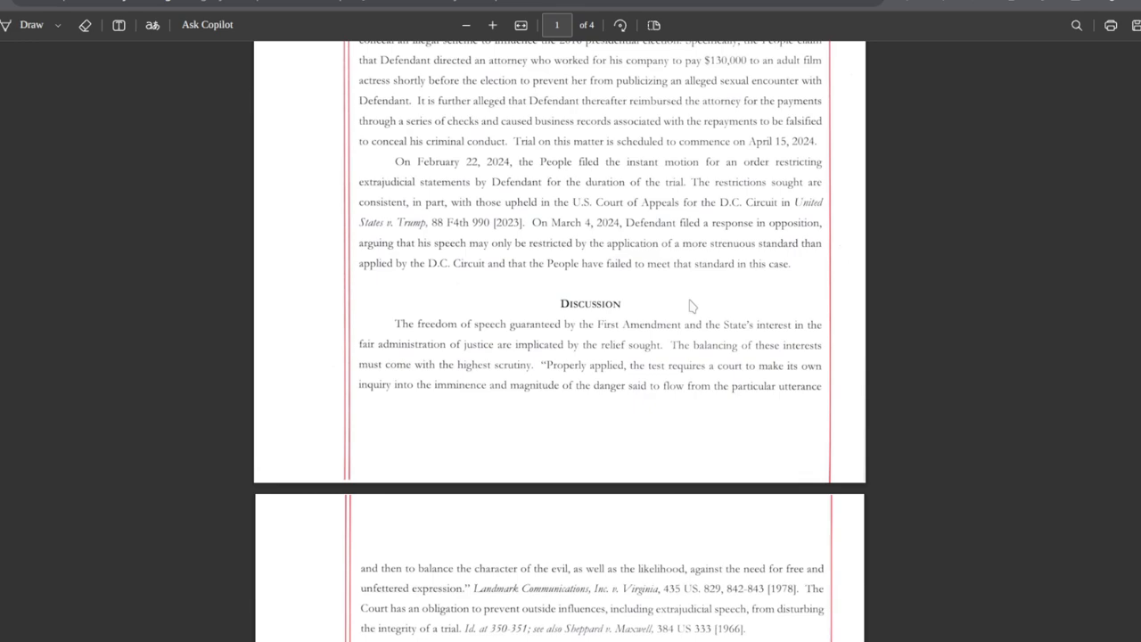
mouse_move(687, 305)
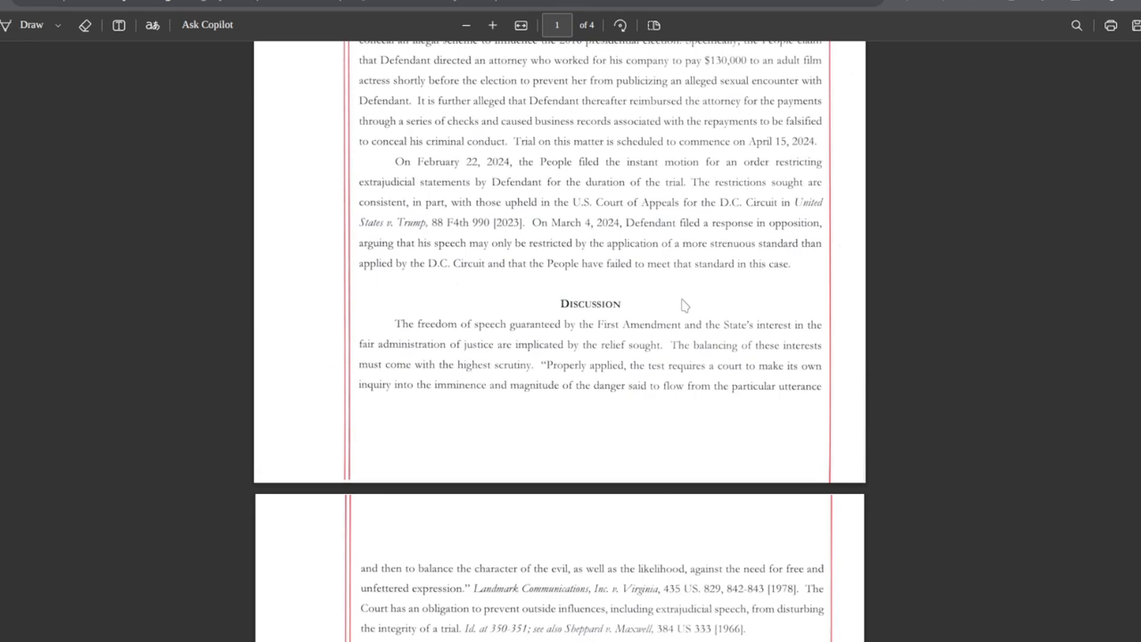
scroll("down", 3)
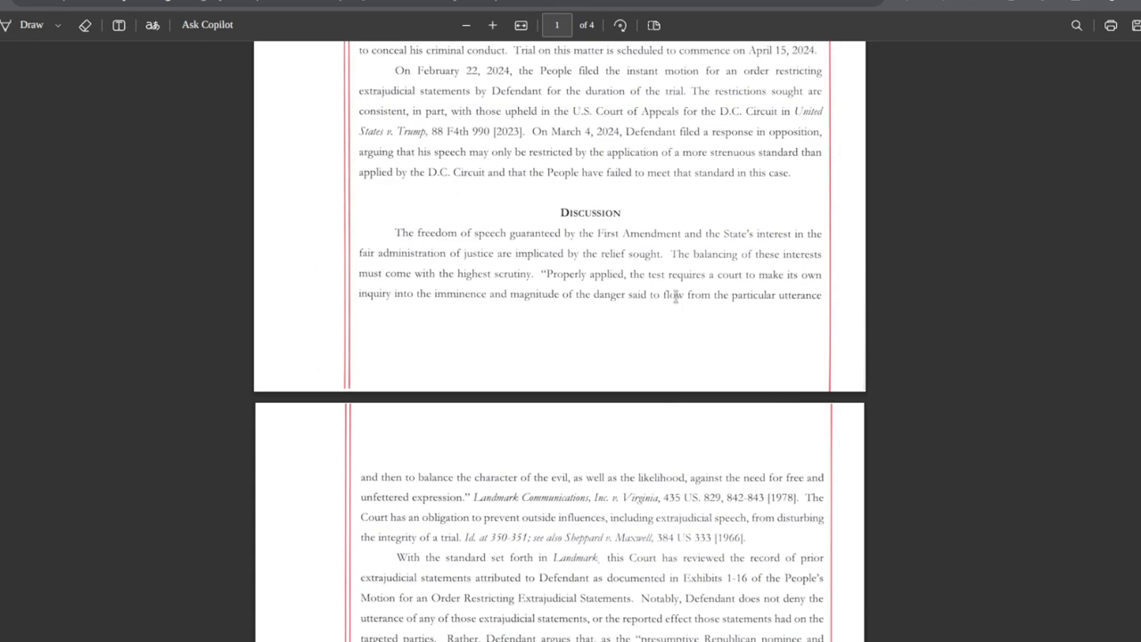
scroll("down", 3)
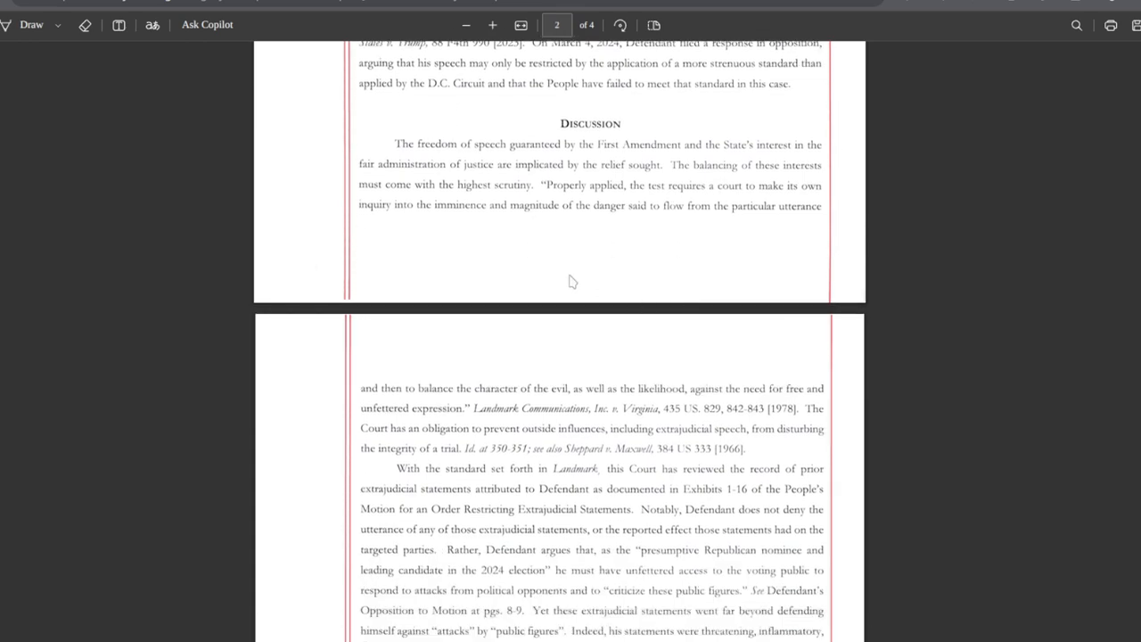
mouse_move(543, 278)
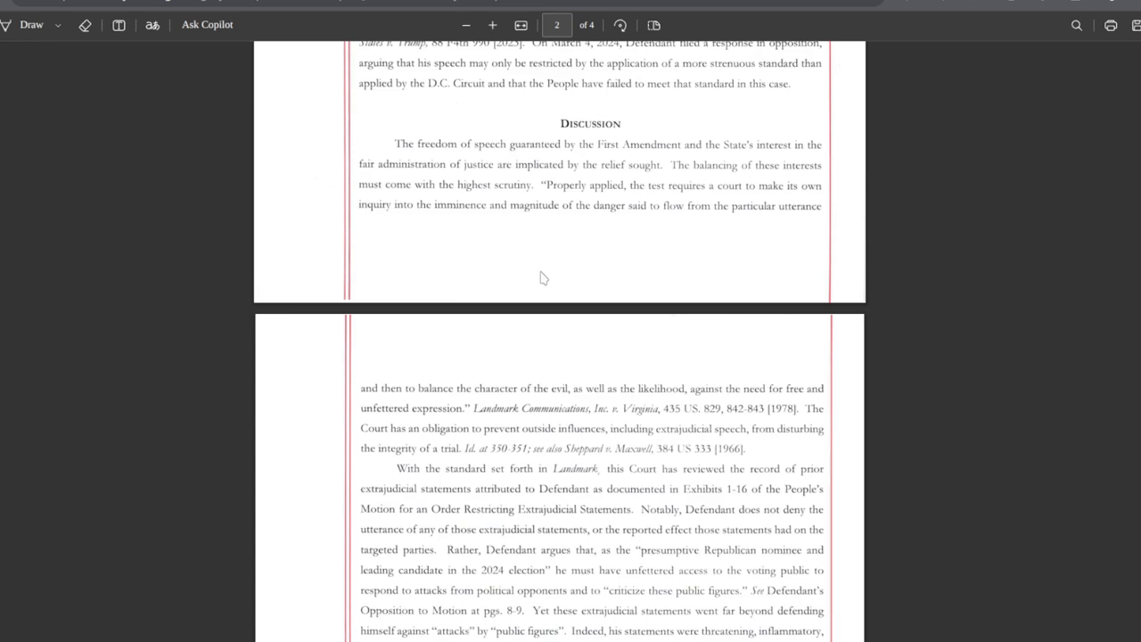
mouse_move(1005, 307)
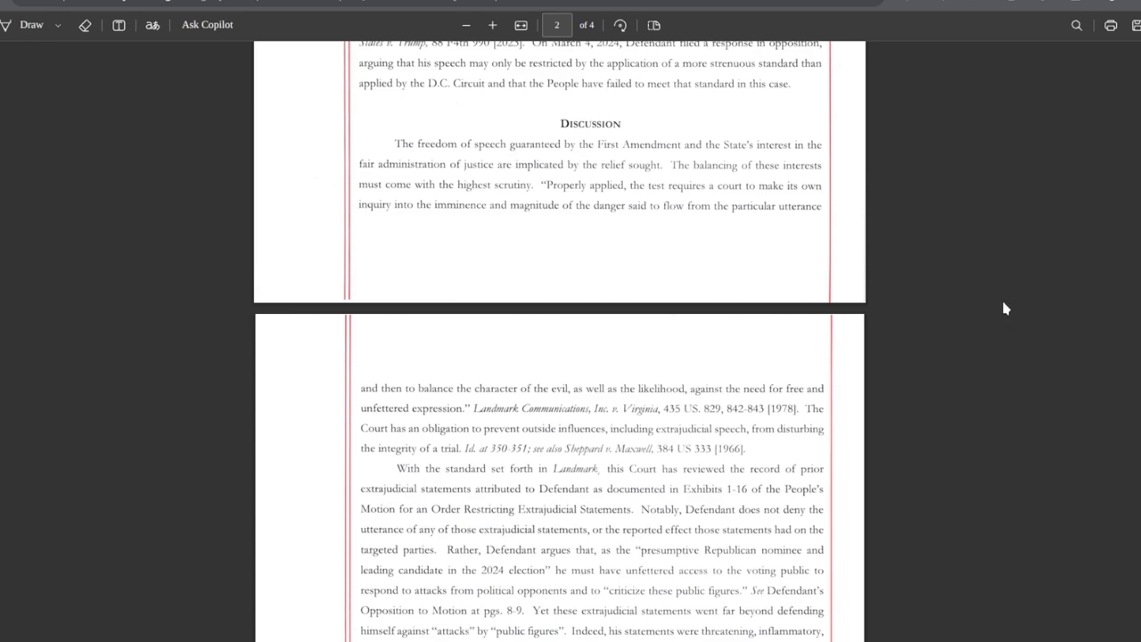
mouse_move(997, 300)
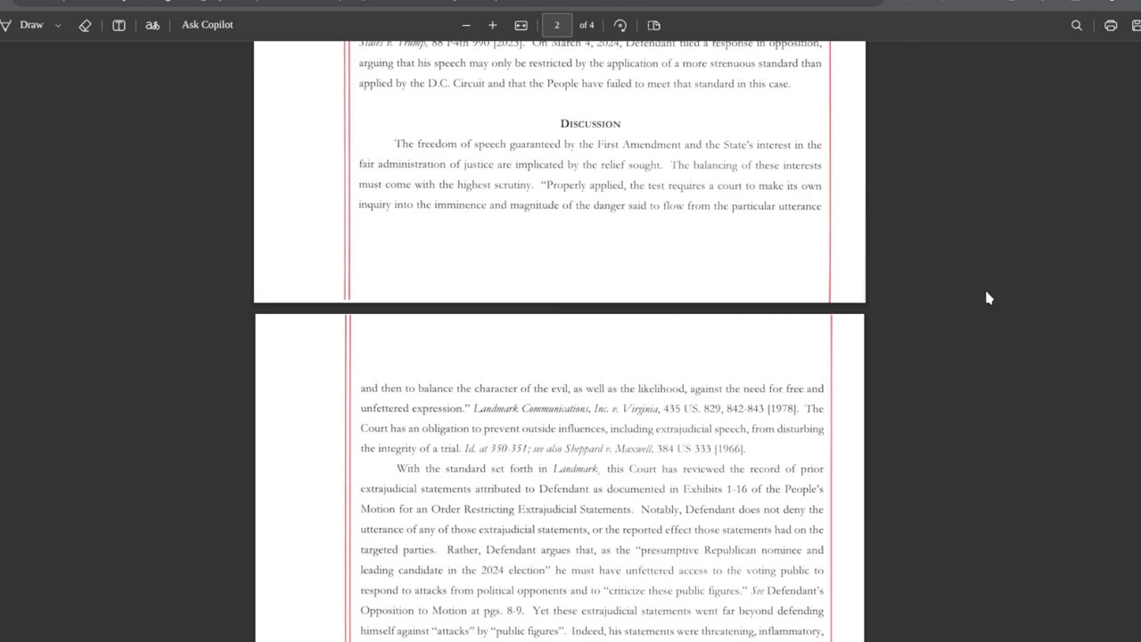
mouse_move(980, 291)
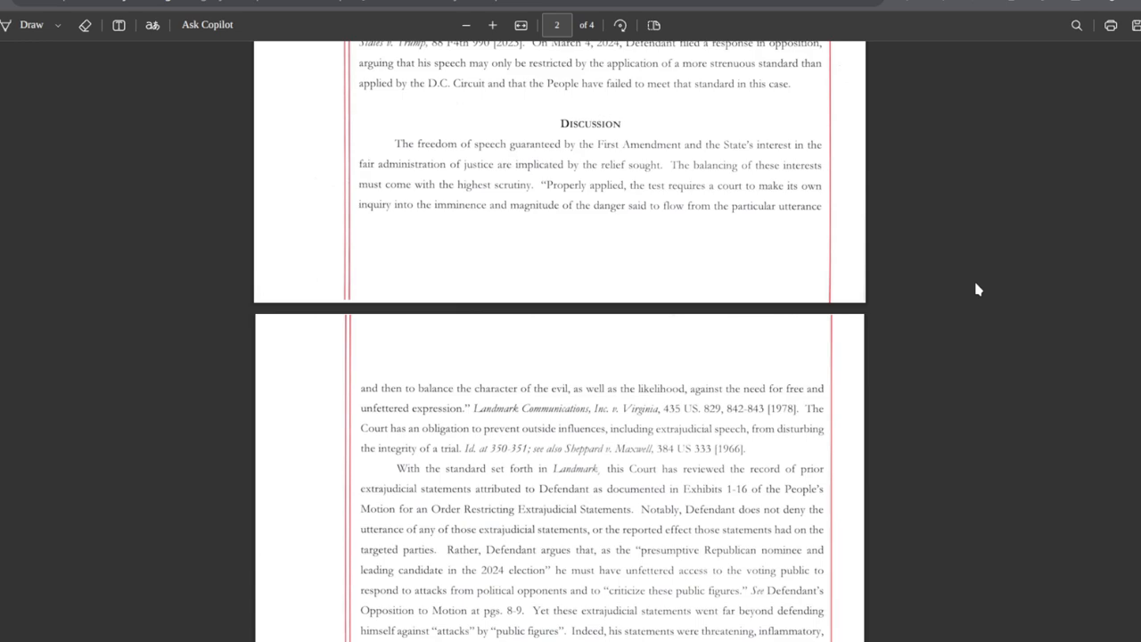
mouse_move(944, 271)
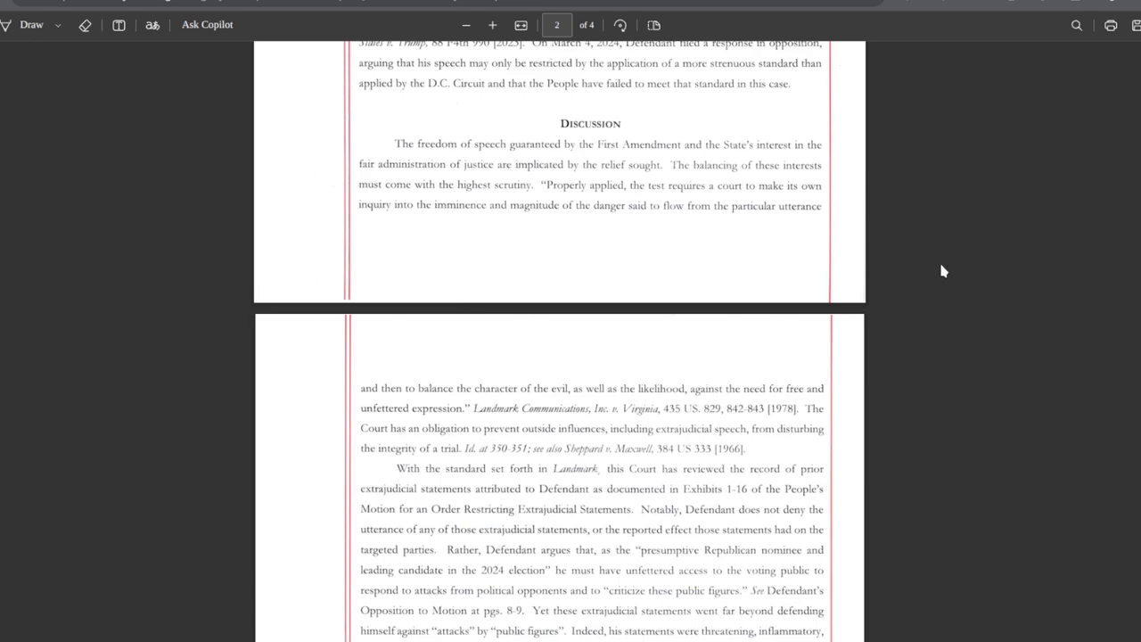
scroll("down", 3)
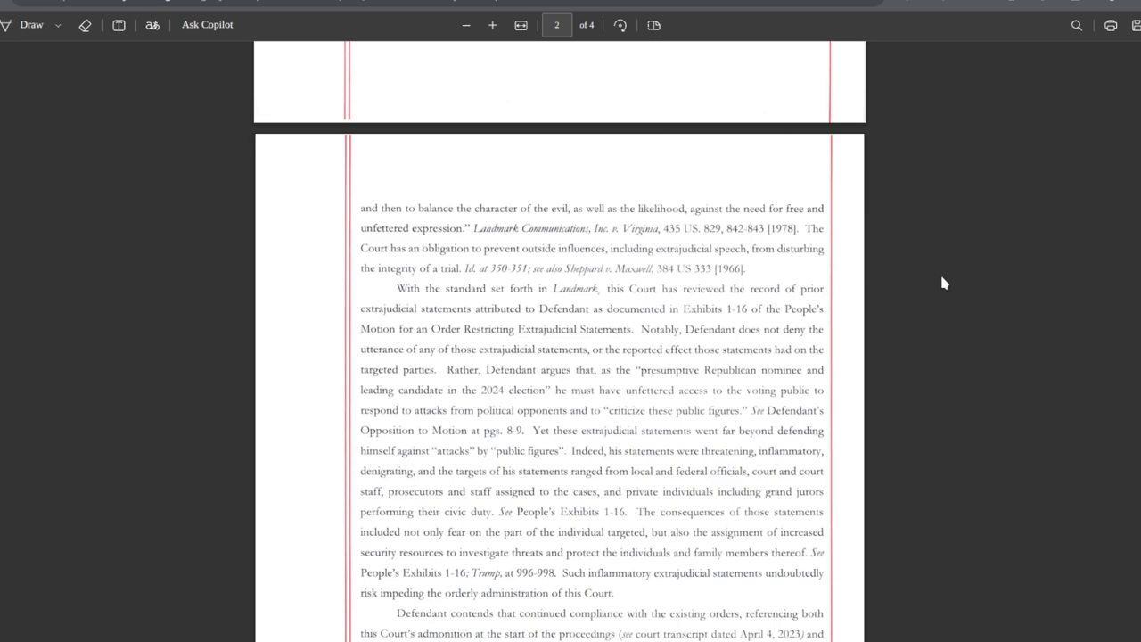
mouse_move(936, 278)
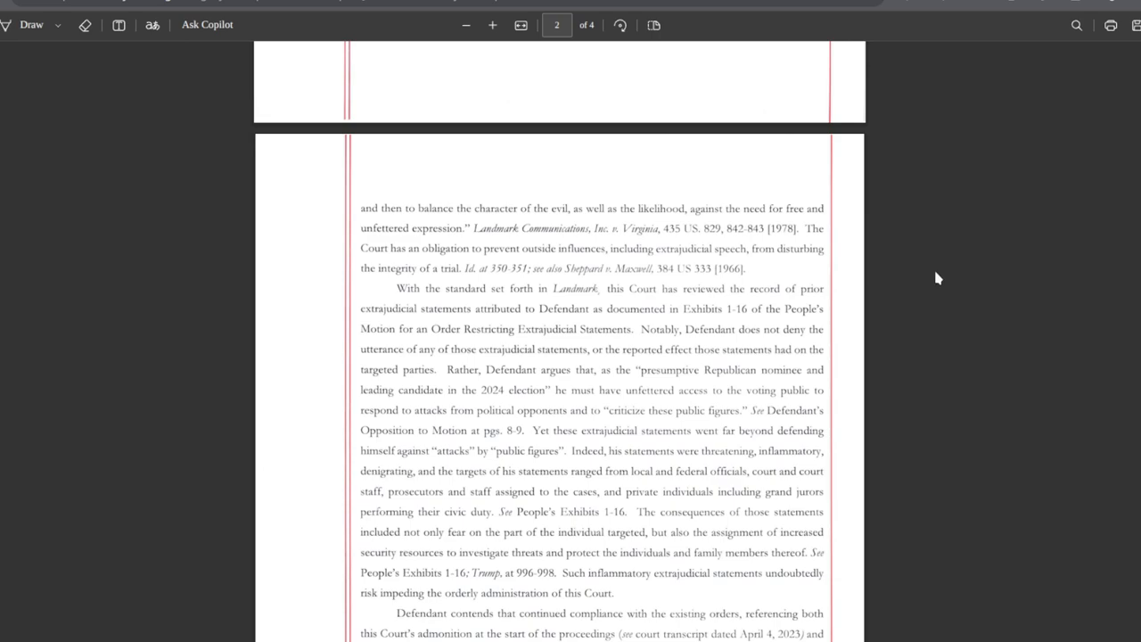
scroll("up", 3)
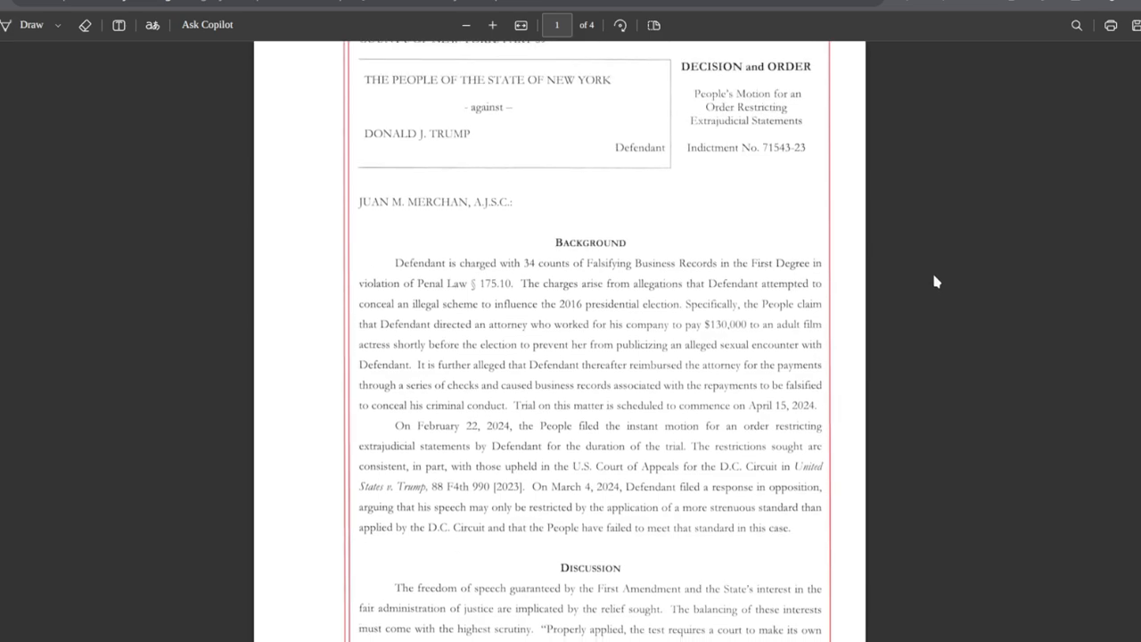
scroll("down", 3)
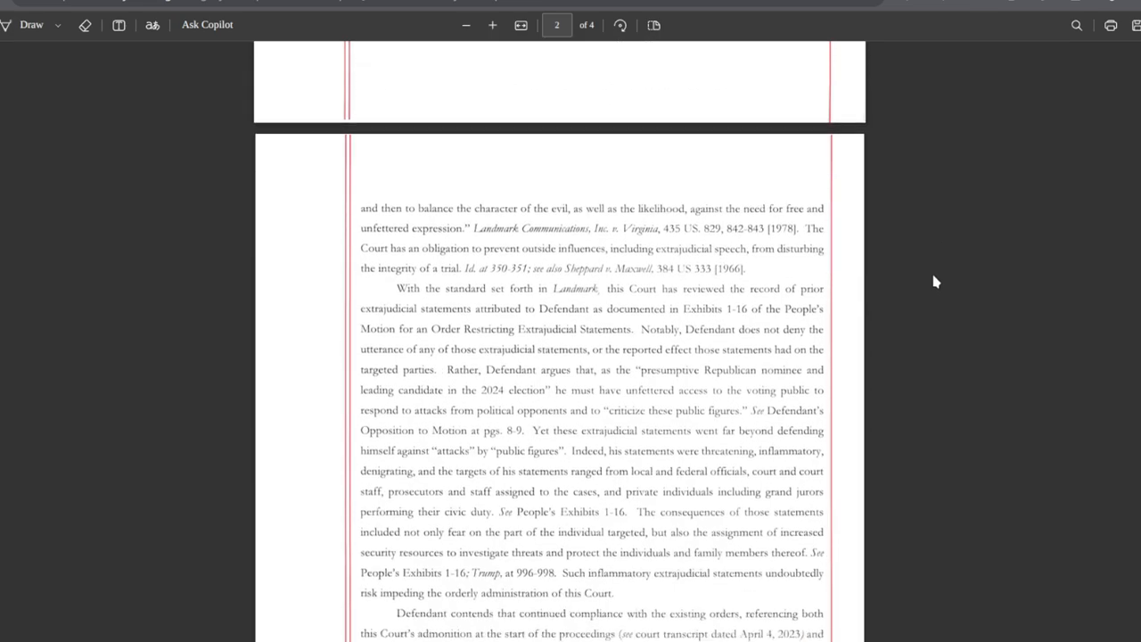
scroll("down", 3)
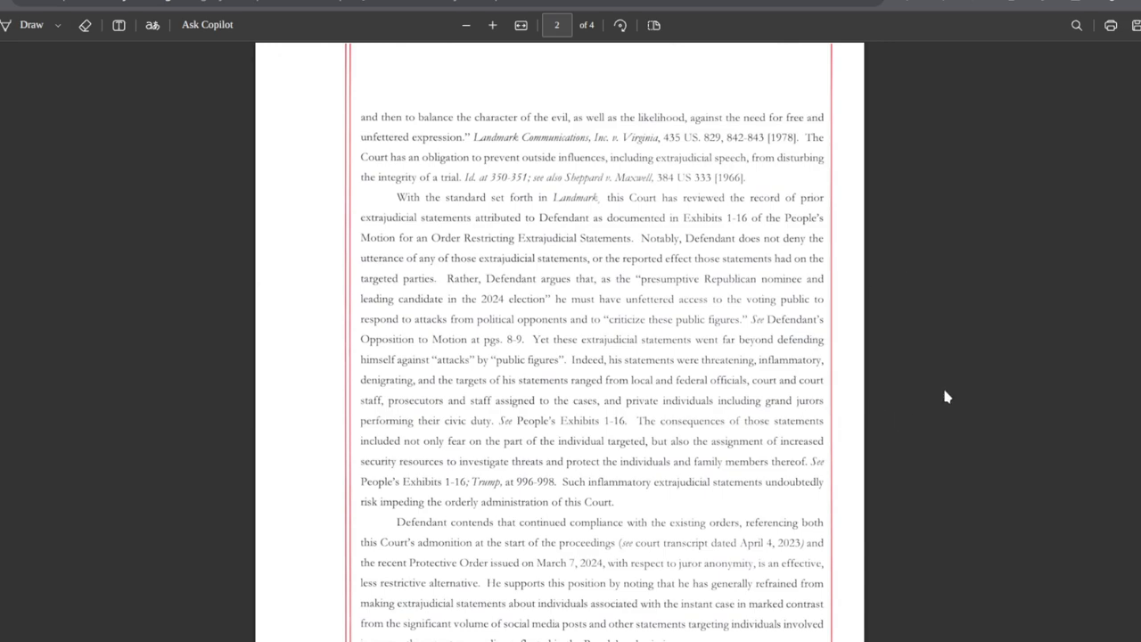
mouse_move(924, 390)
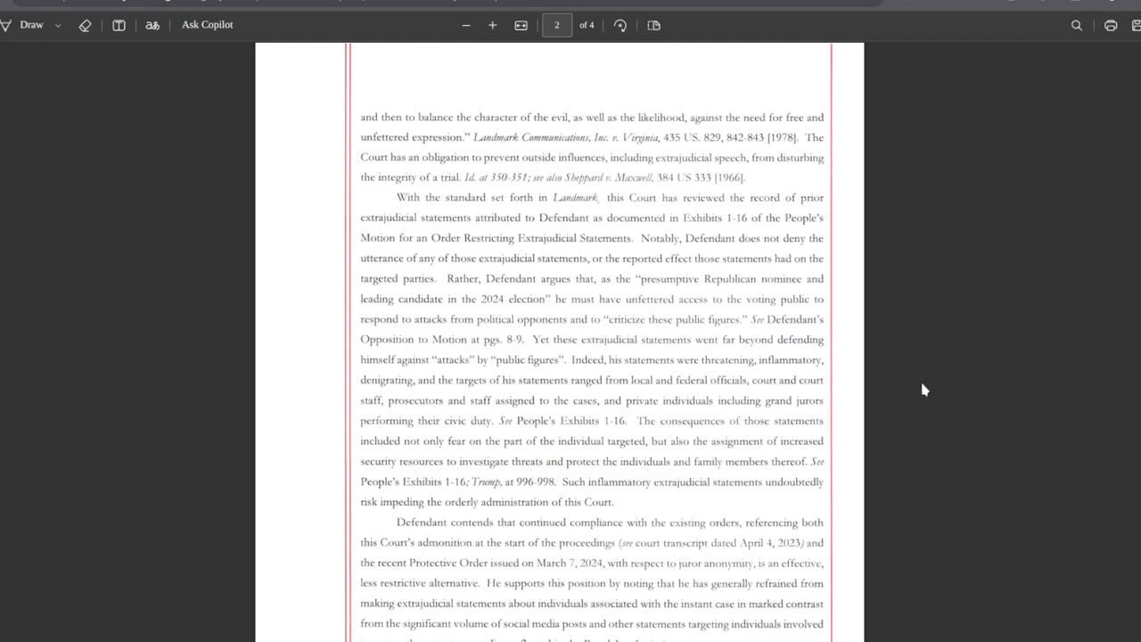
mouse_move(919, 388)
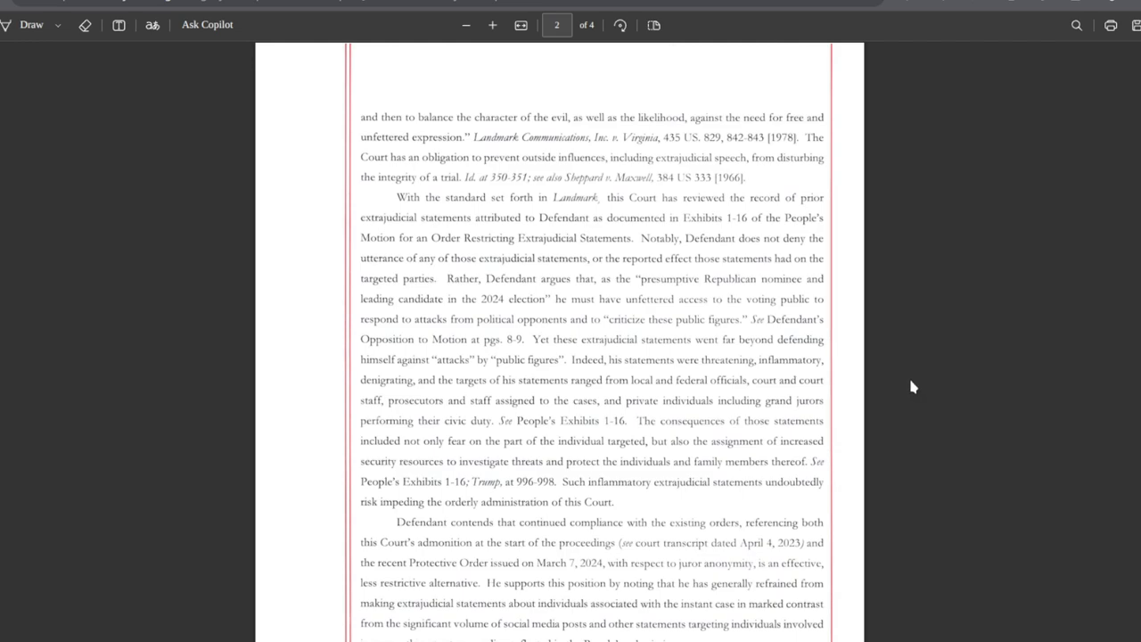
mouse_move(912, 366)
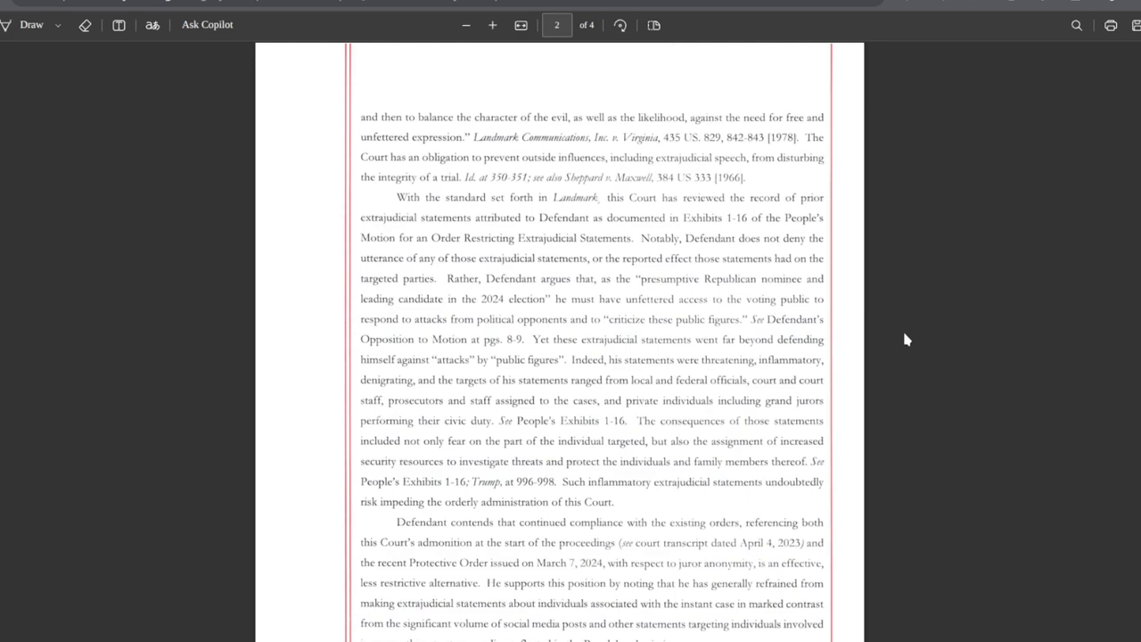
scroll("down", 3)
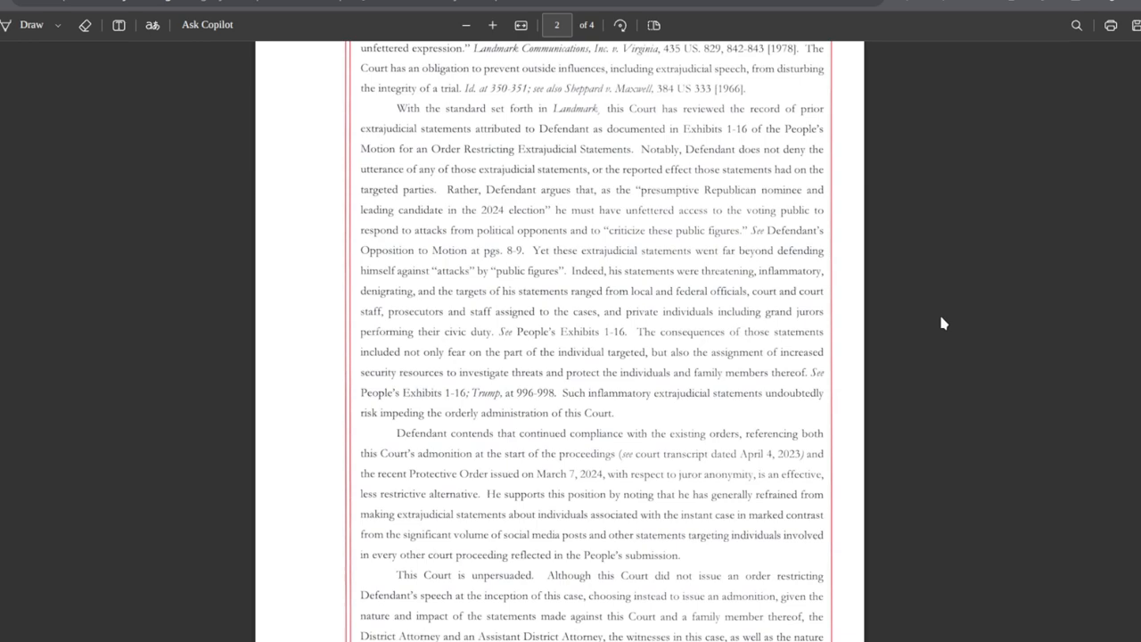
scroll("down", 3)
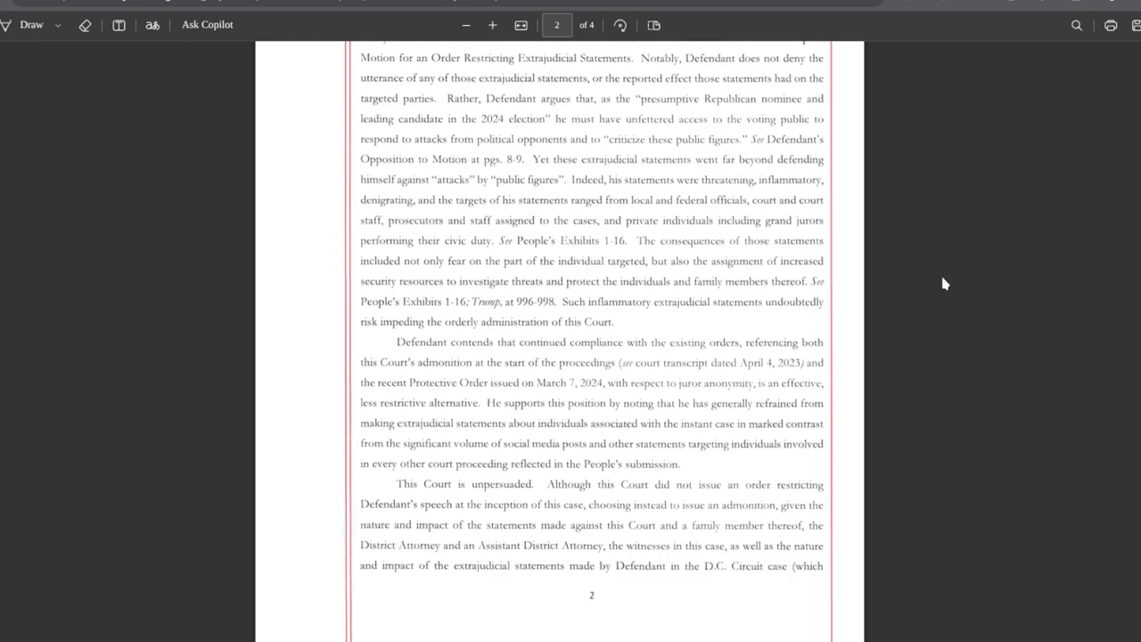
mouse_move(935, 272)
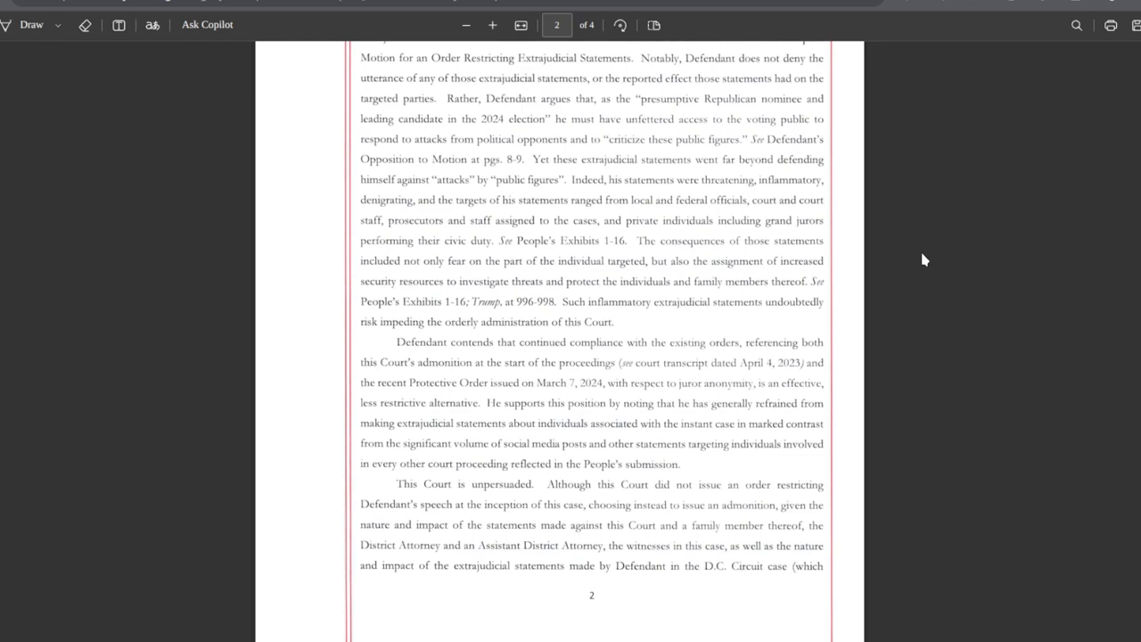
scroll("down", 3)
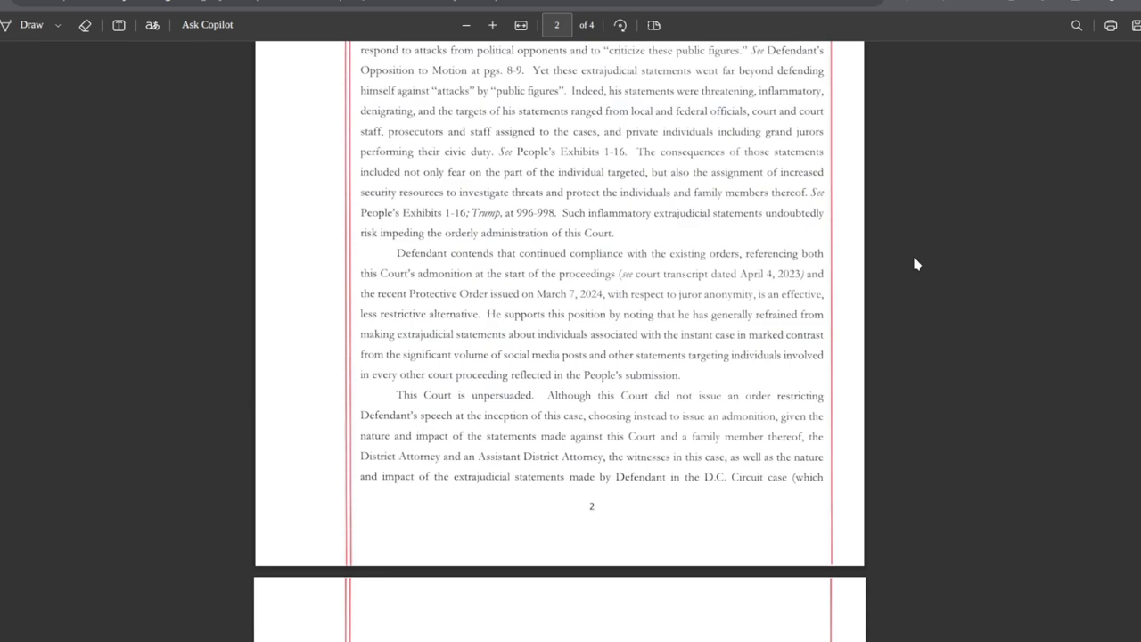
scroll("down", 3)
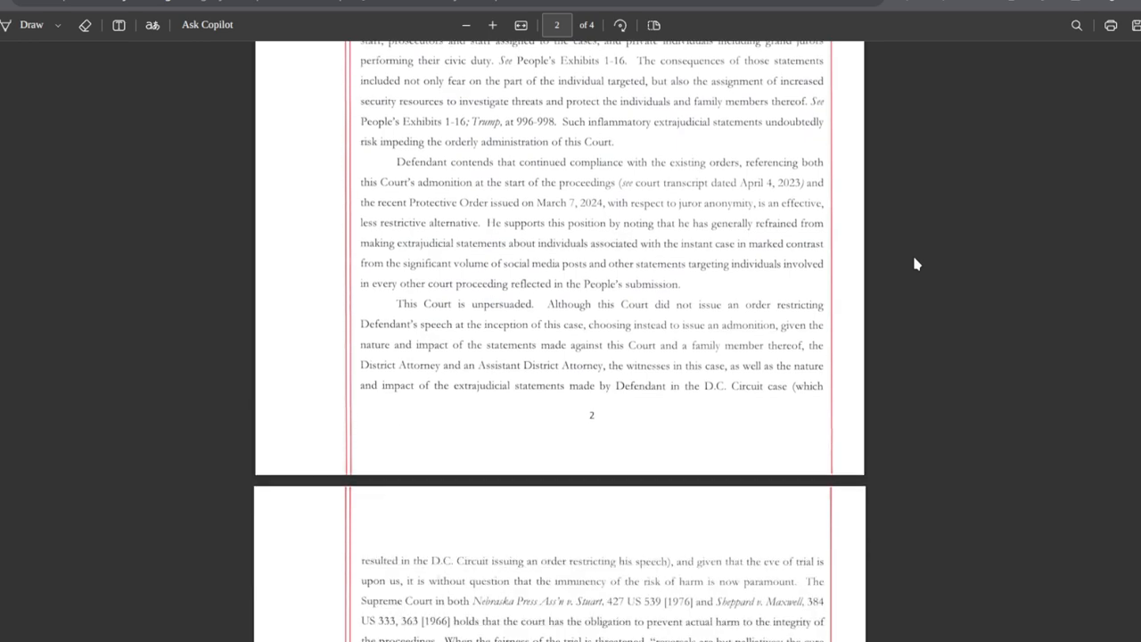
scroll("down", 3)
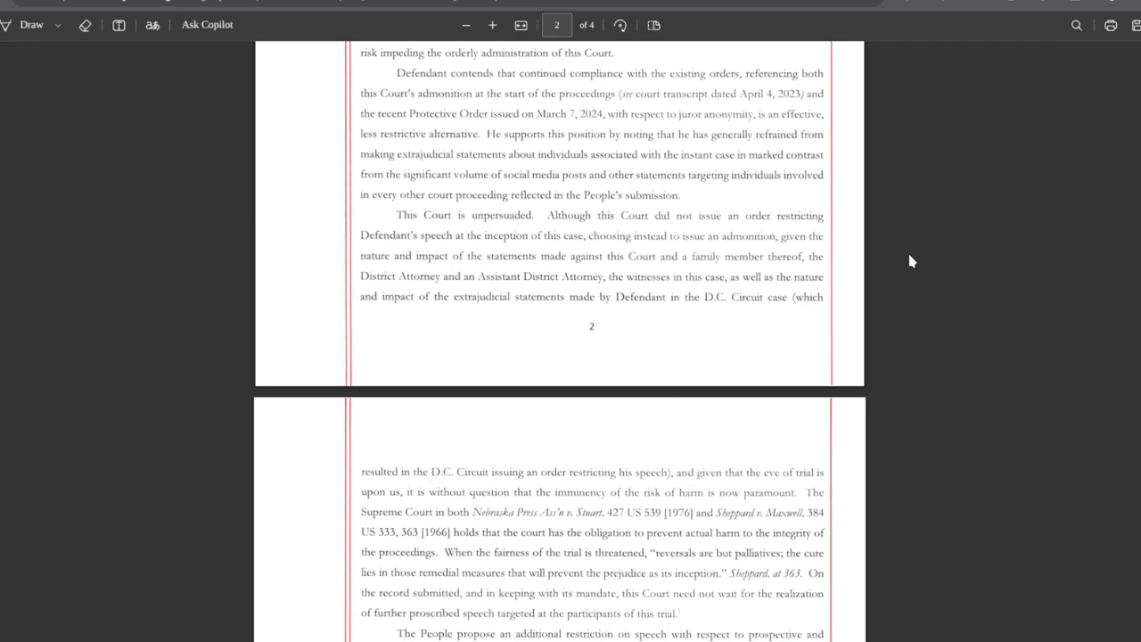
scroll("down", 3)
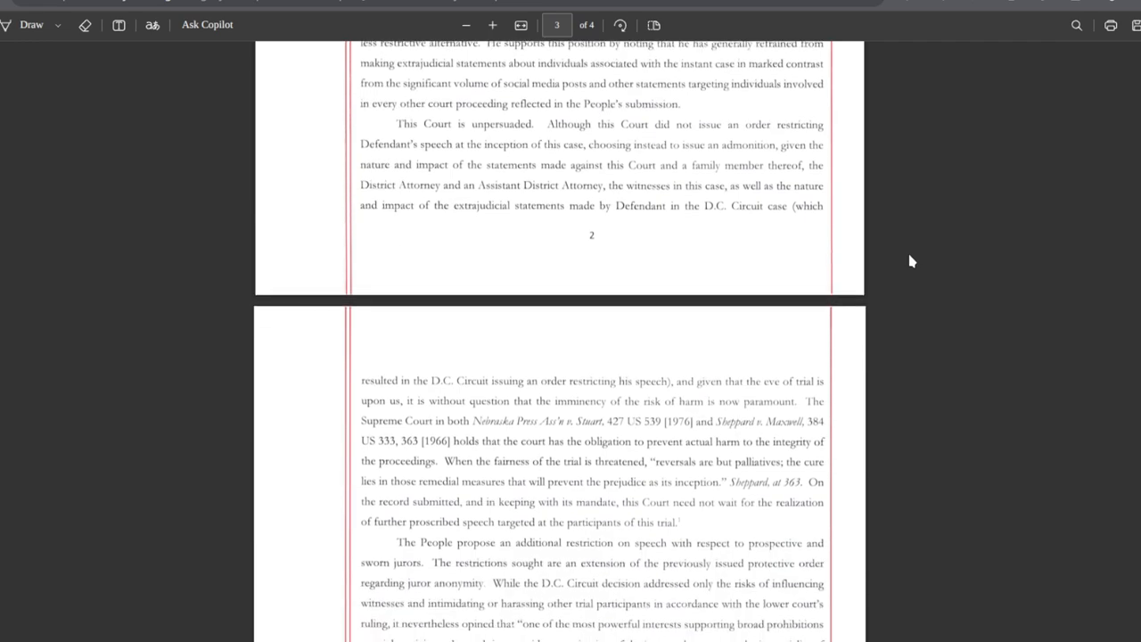
scroll("down", 3)
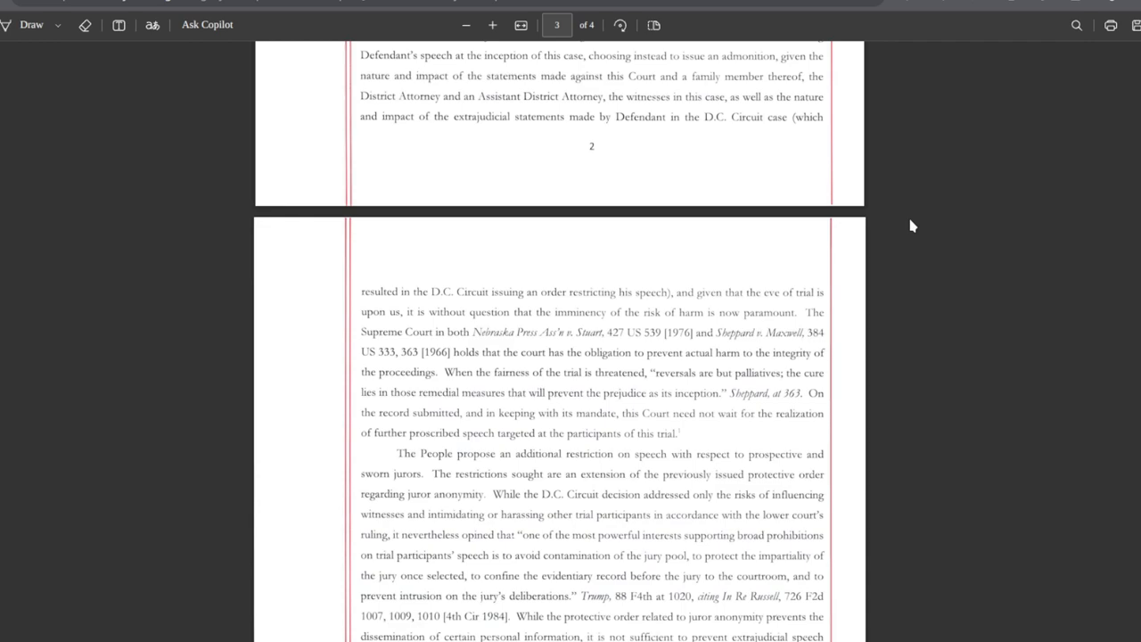
mouse_move(920, 247)
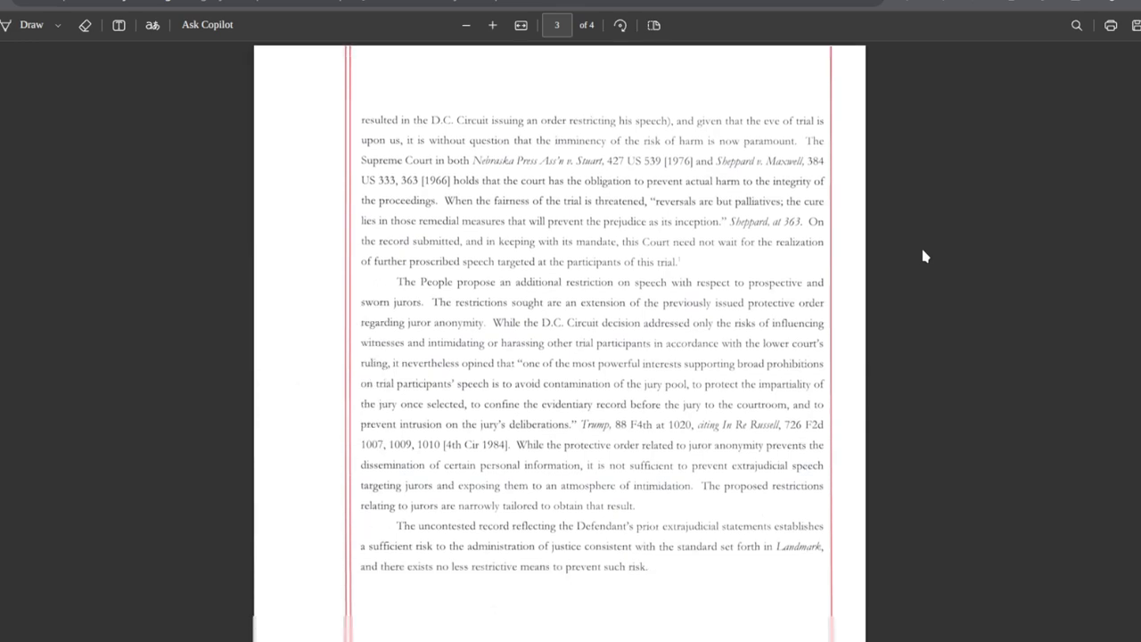
scroll("up", 3)
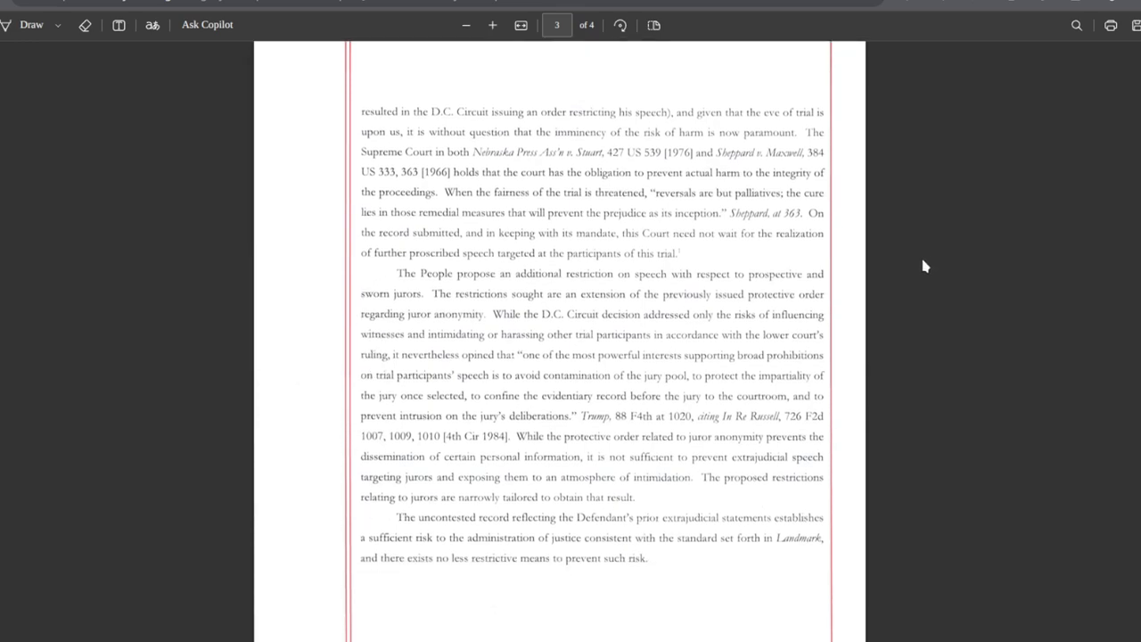
mouse_move(919, 265)
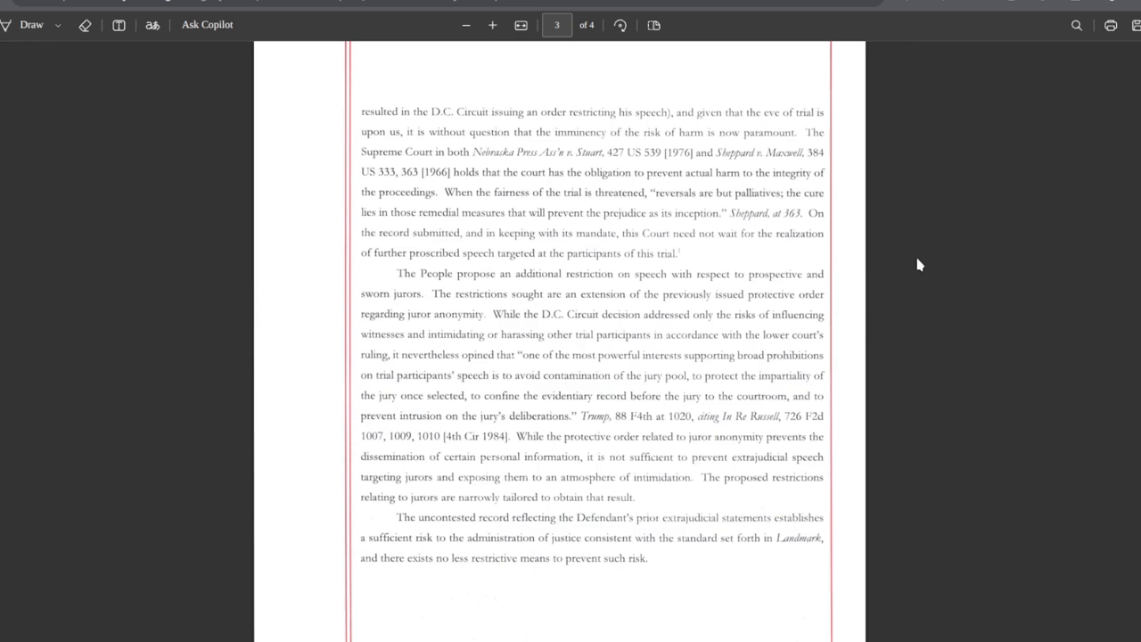
scroll("down", 3)
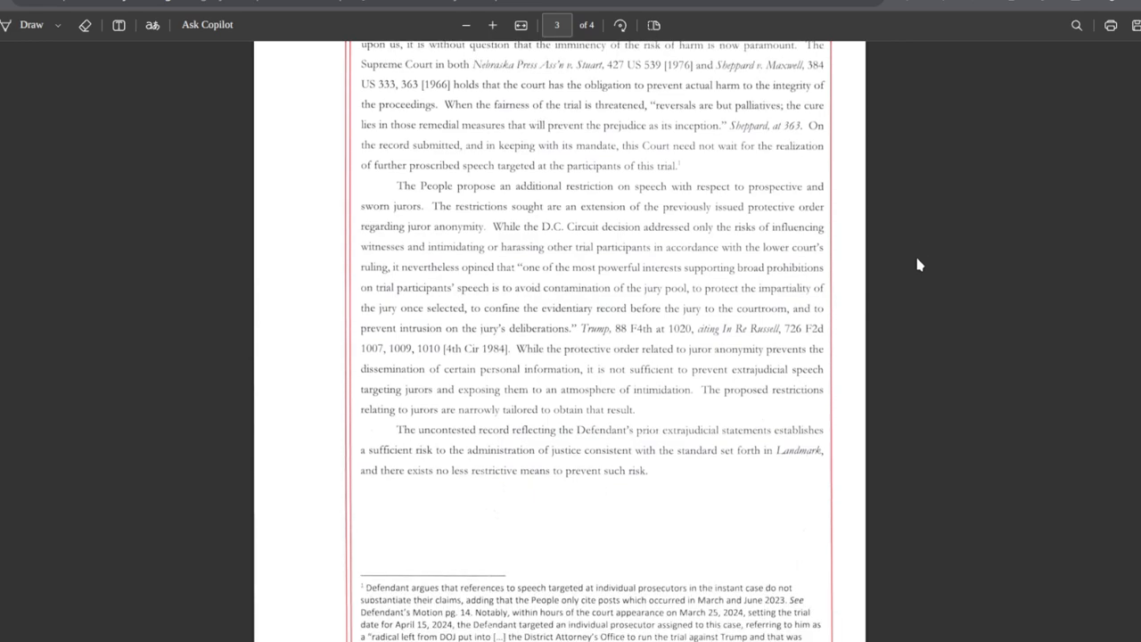
scroll("down", 3)
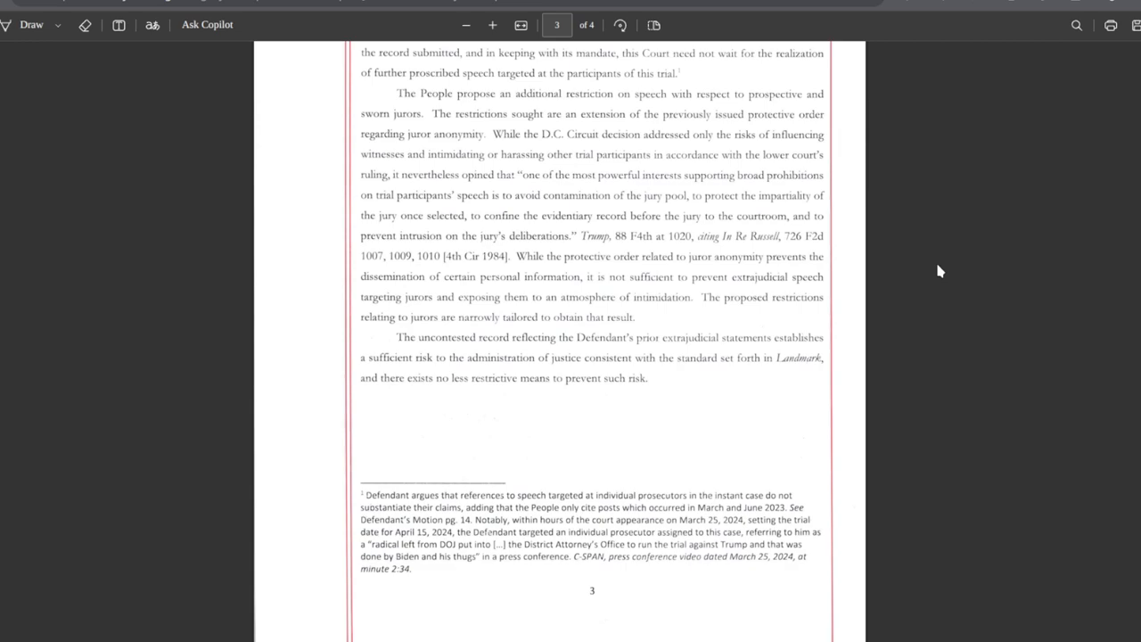
mouse_move(940, 280)
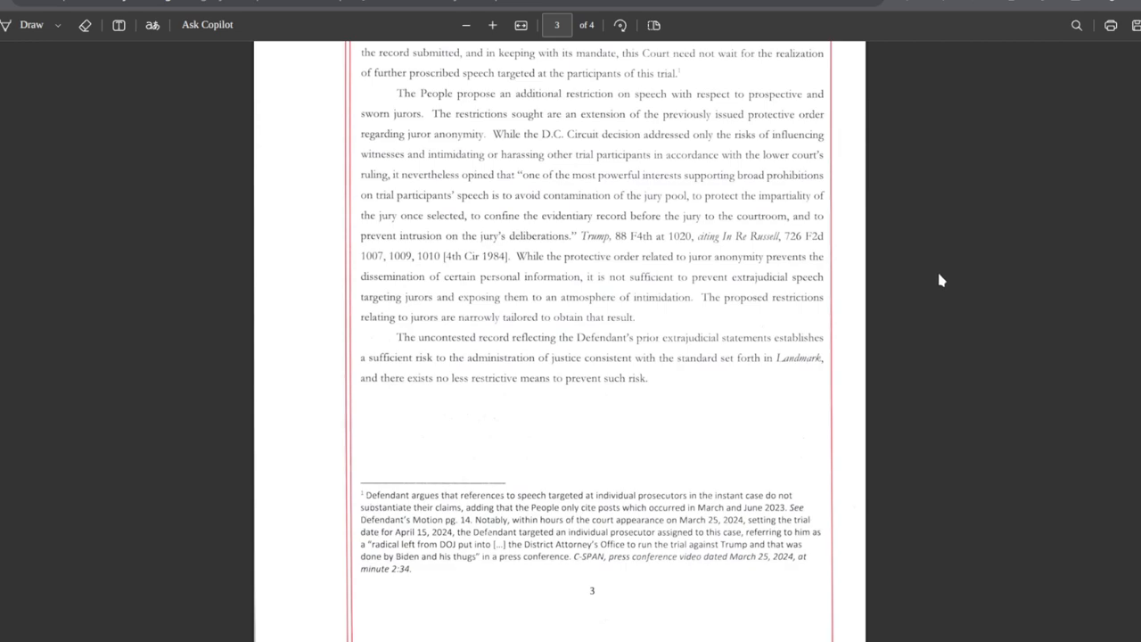
mouse_move(936, 282)
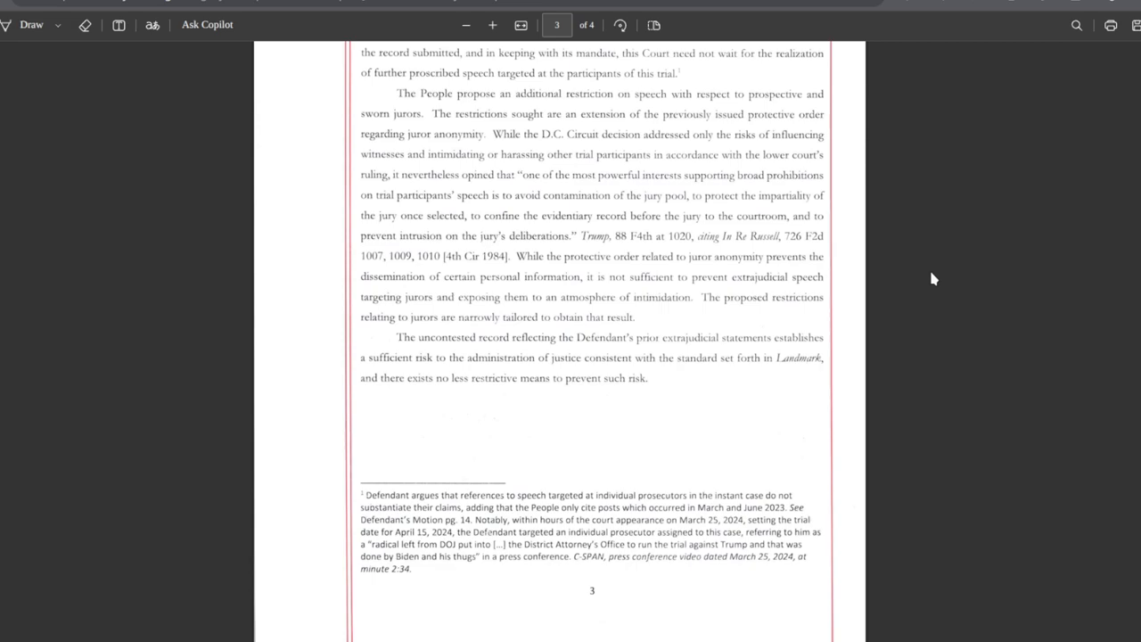
scroll("down", 3)
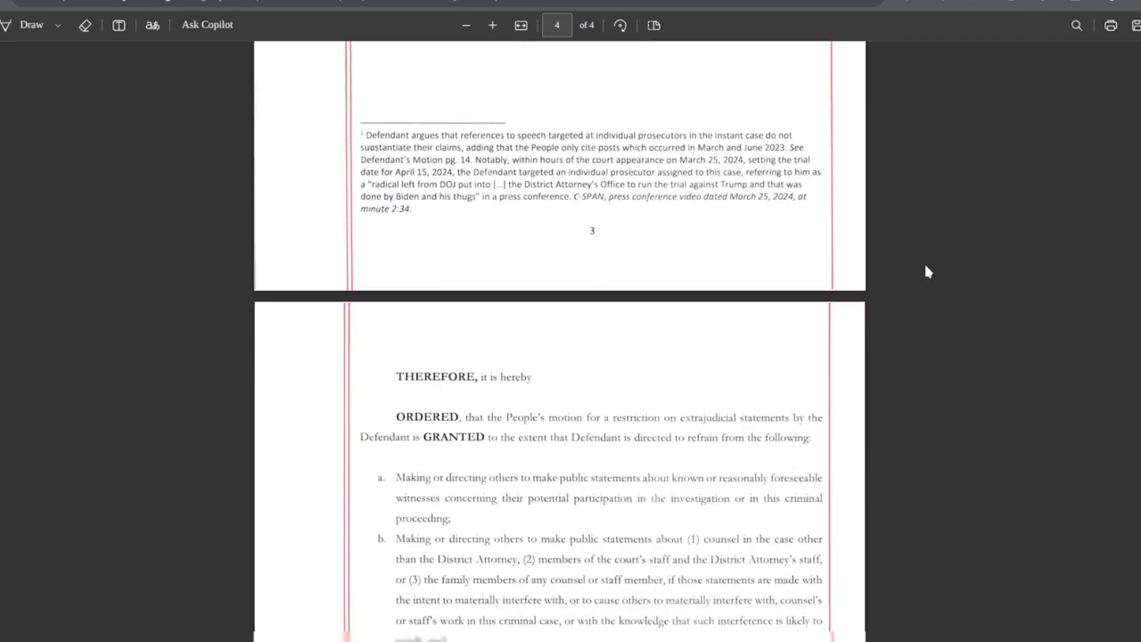
scroll("down", 3)
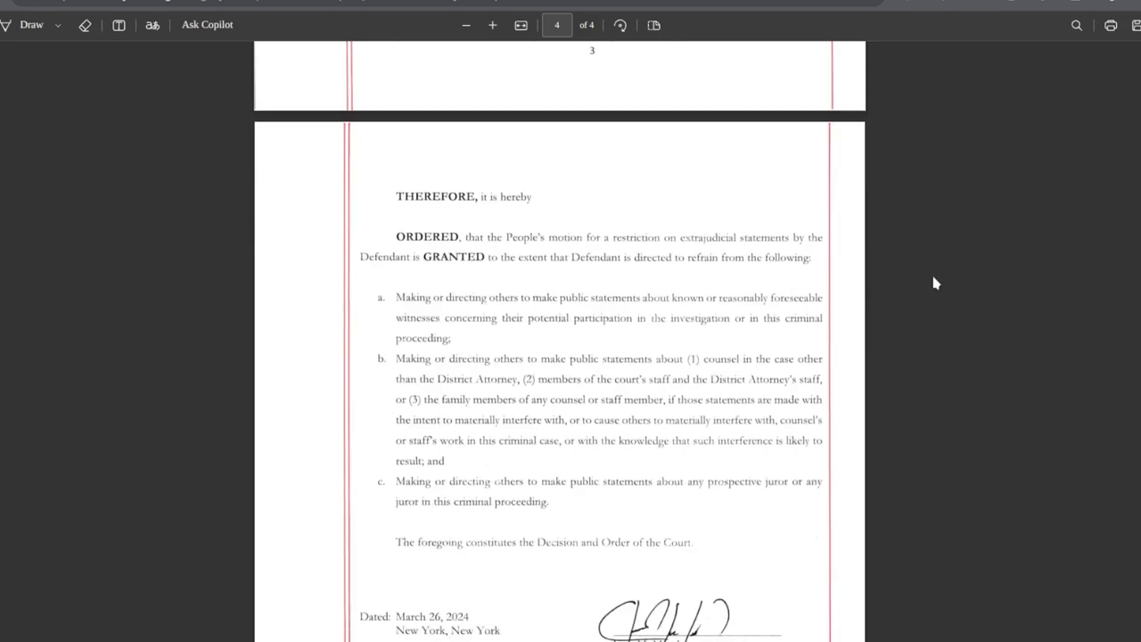
mouse_move(942, 284)
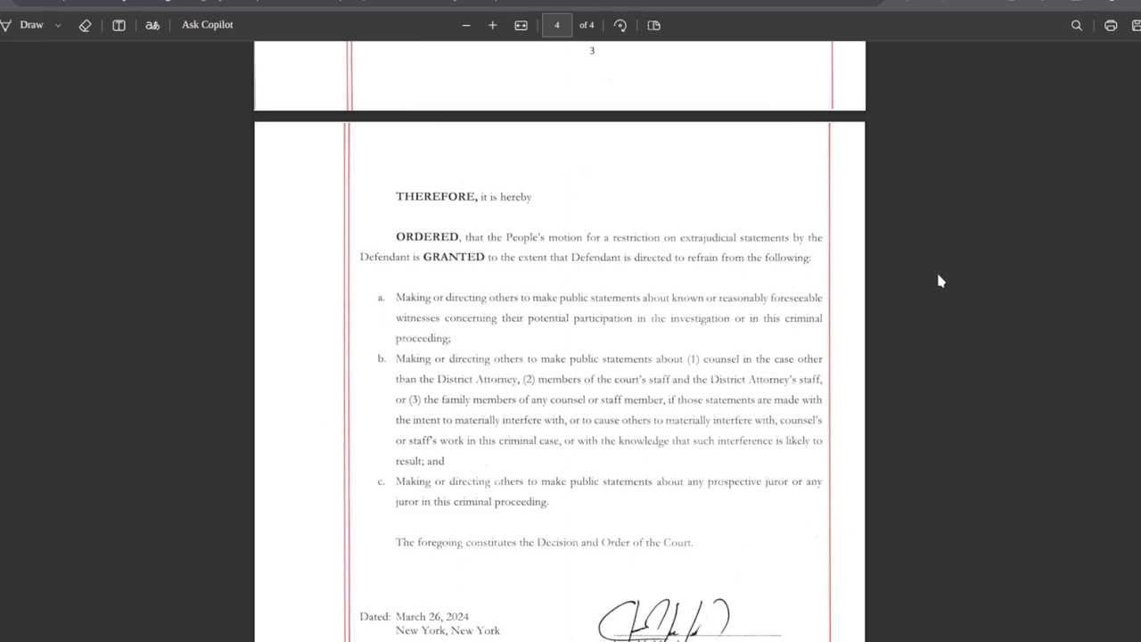
mouse_move(946, 305)
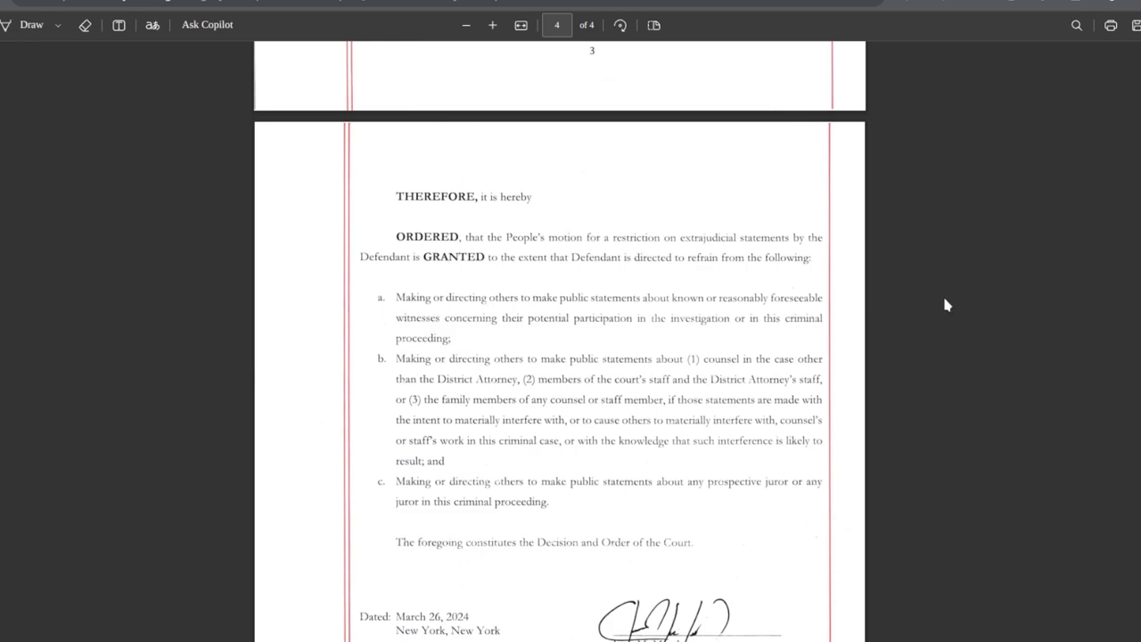
mouse_move(943, 301)
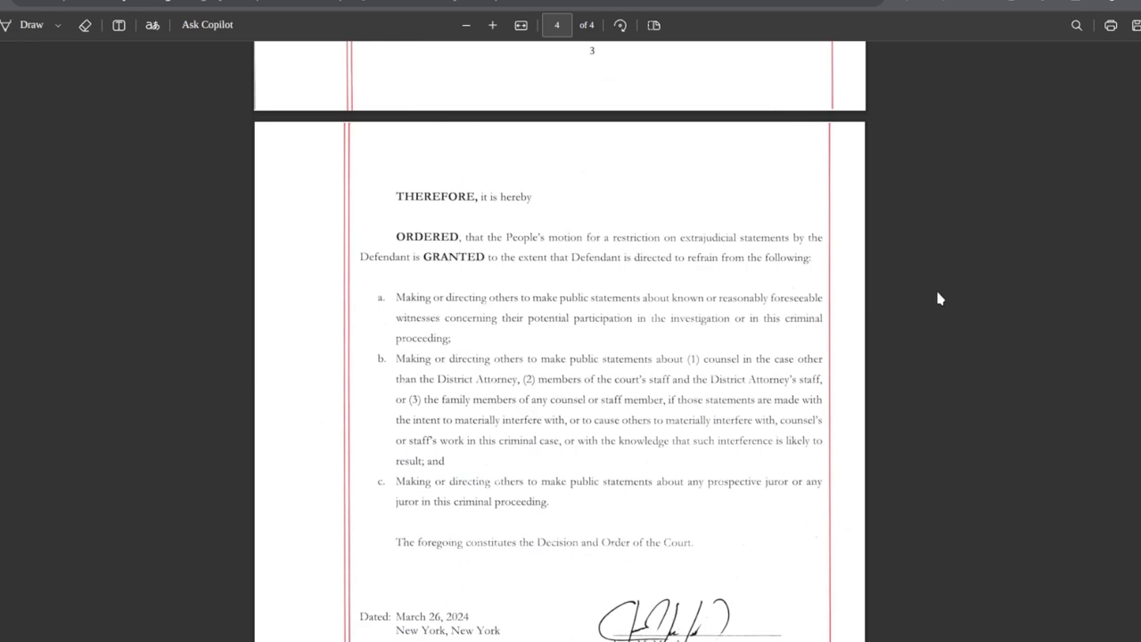
mouse_move(933, 300)
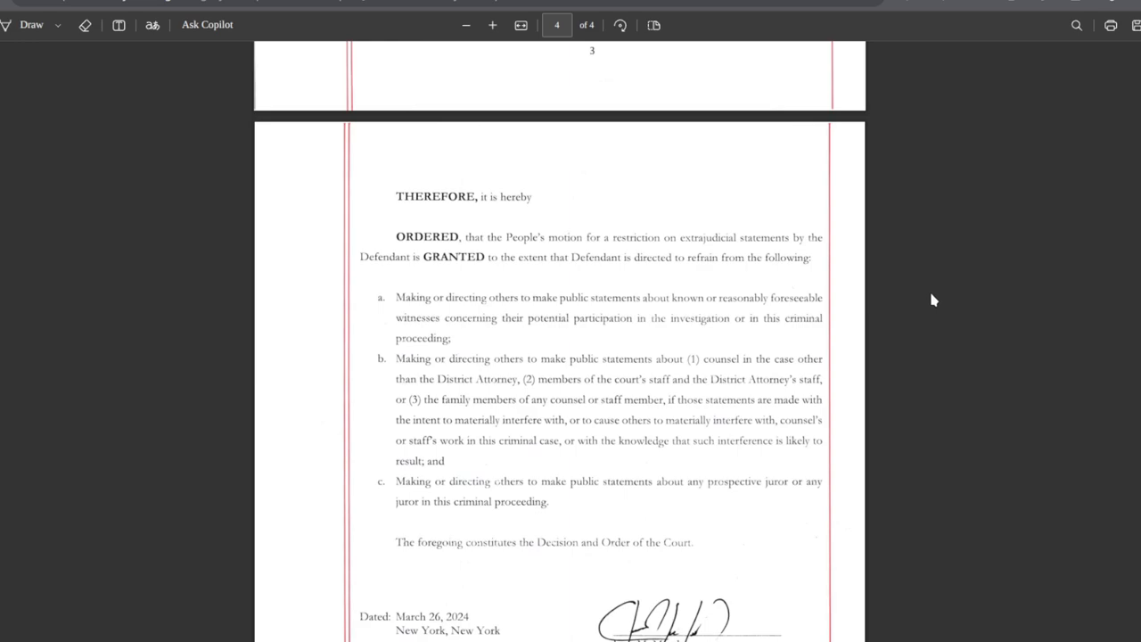
scroll("down", 3)
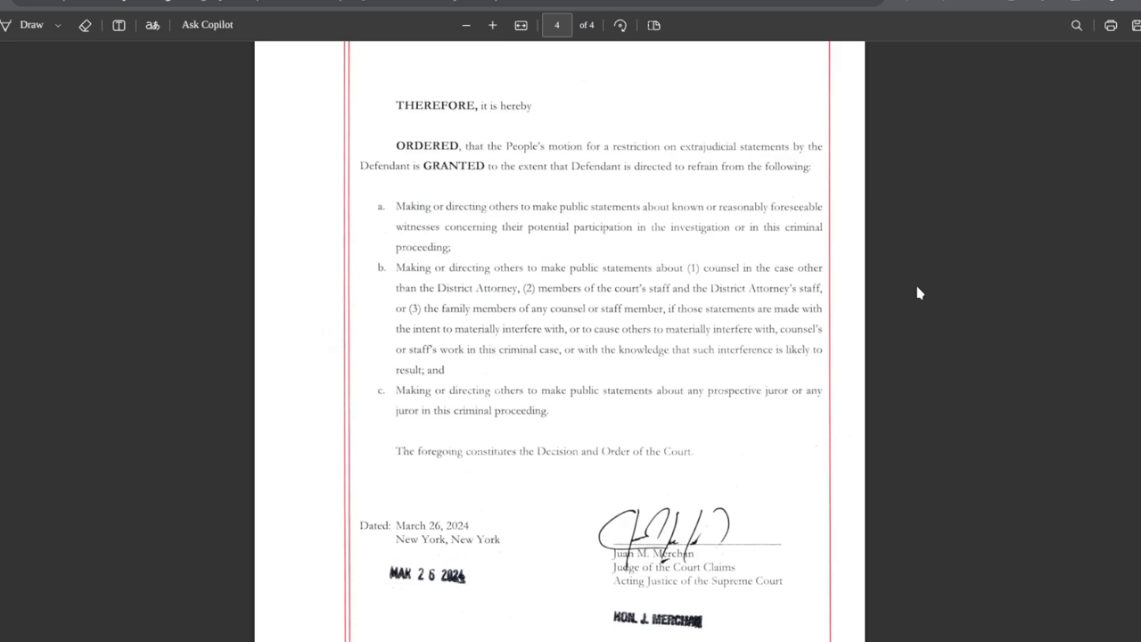
mouse_move(925, 297)
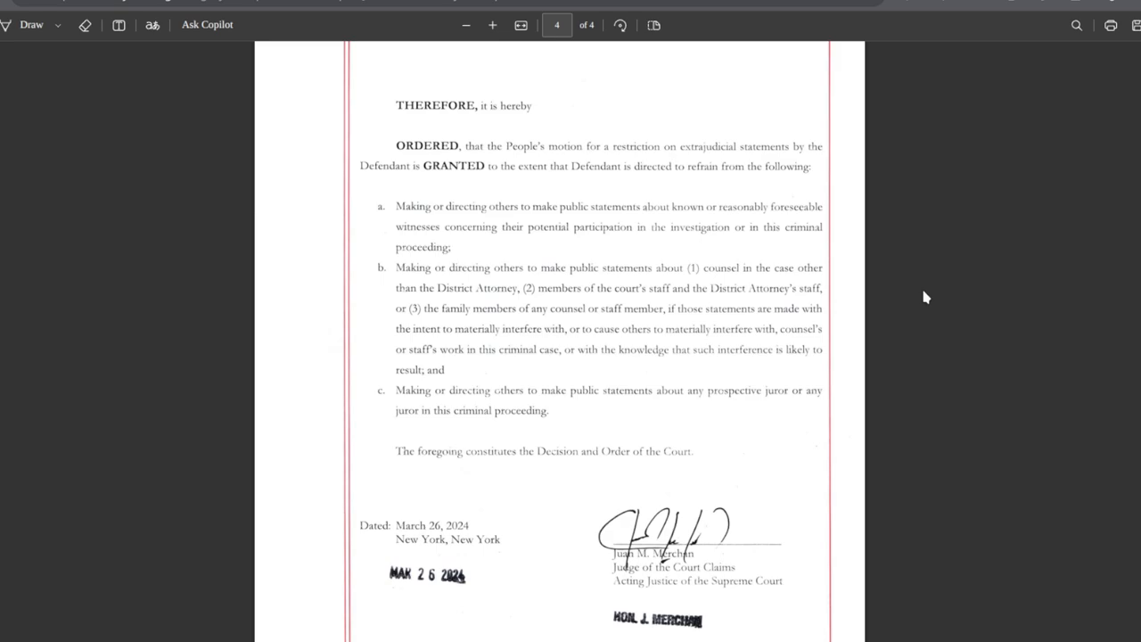
scroll("down", 3)
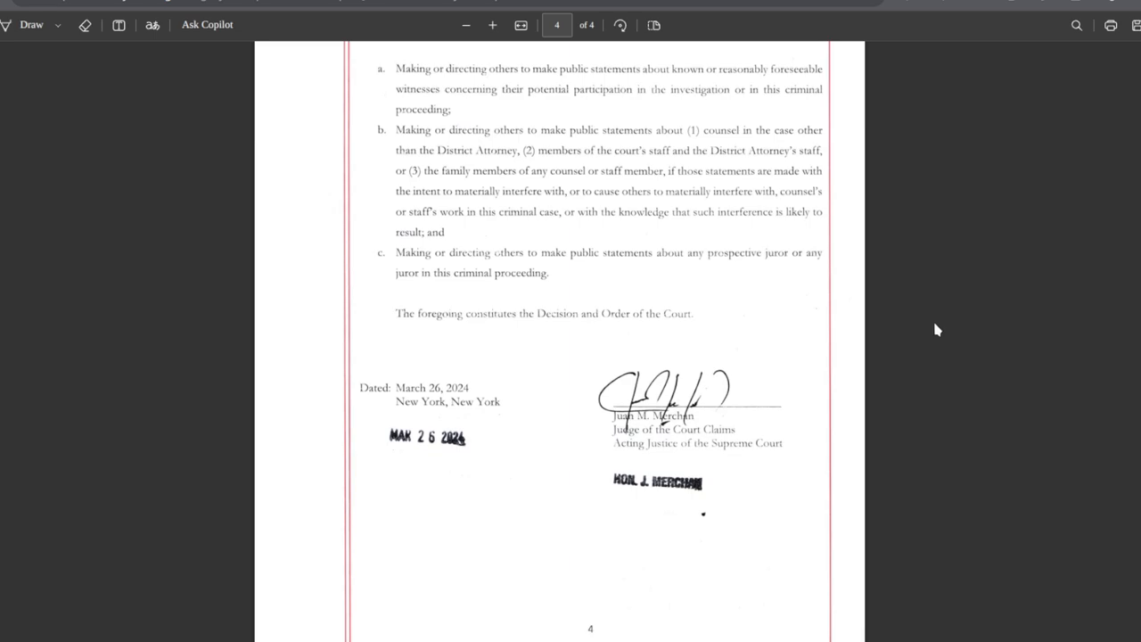
mouse_move(961, 352)
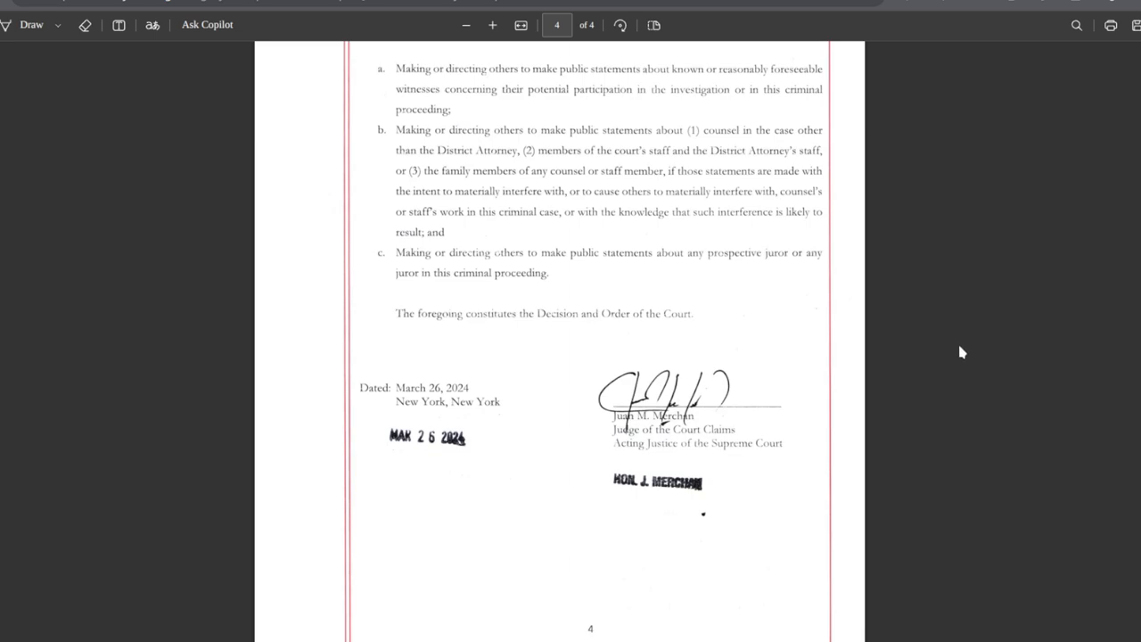
mouse_move(948, 365)
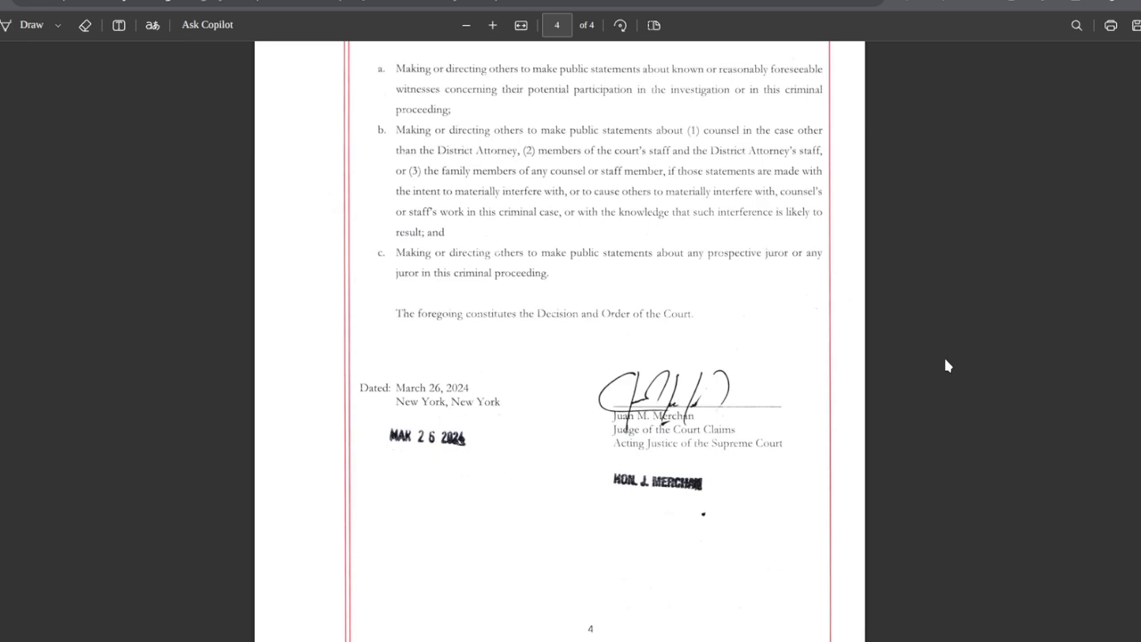
mouse_move(967, 378)
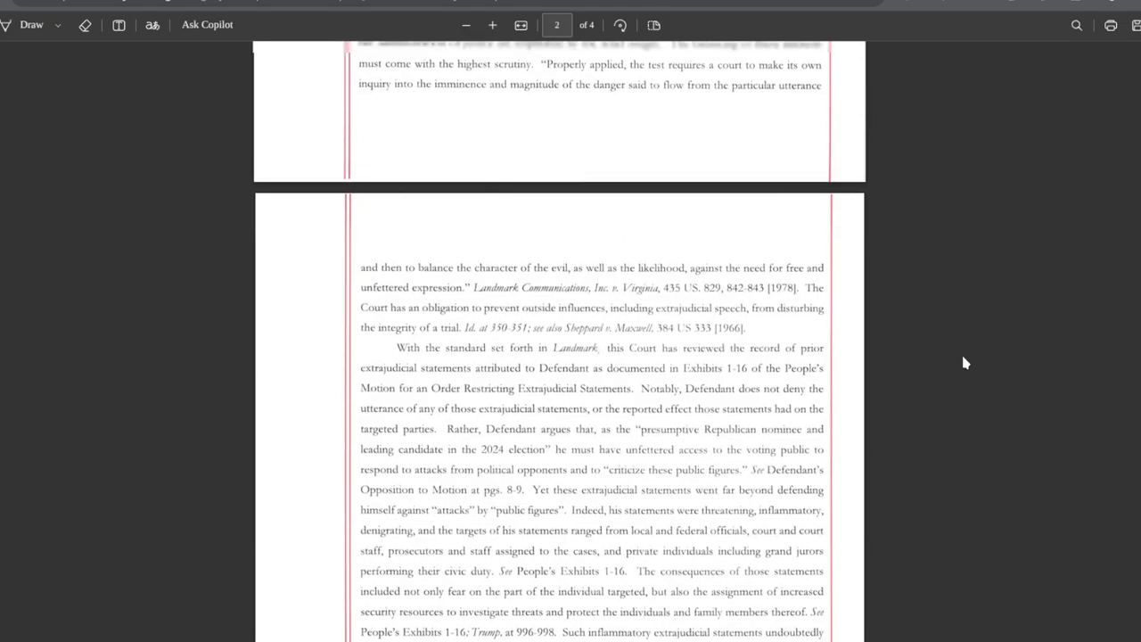
scroll("up", 3)
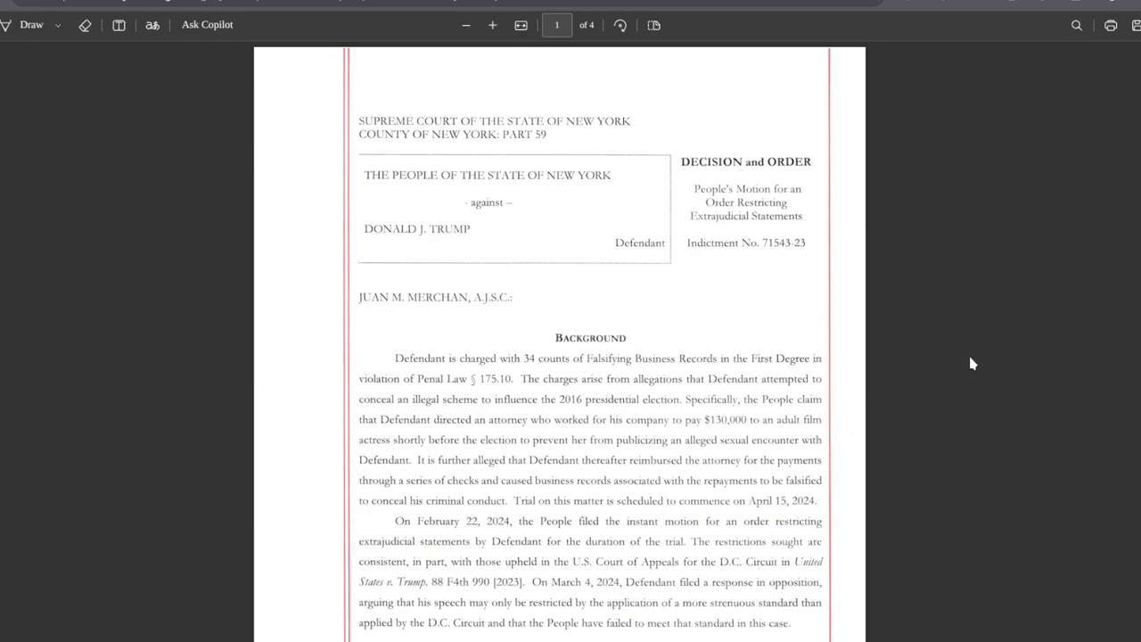
mouse_move(976, 383)
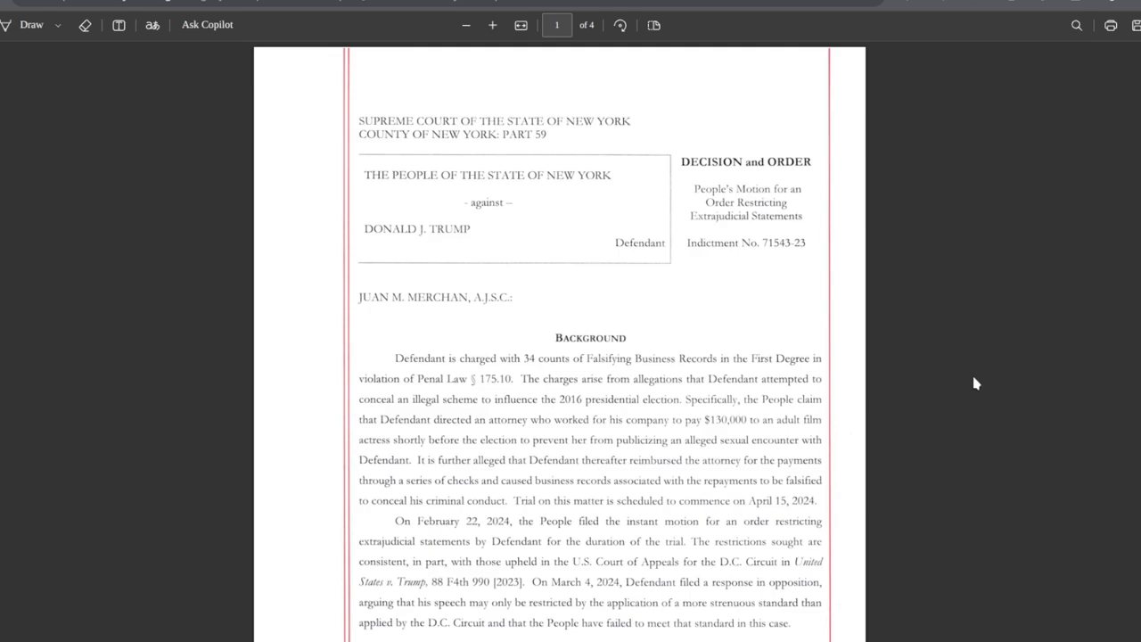